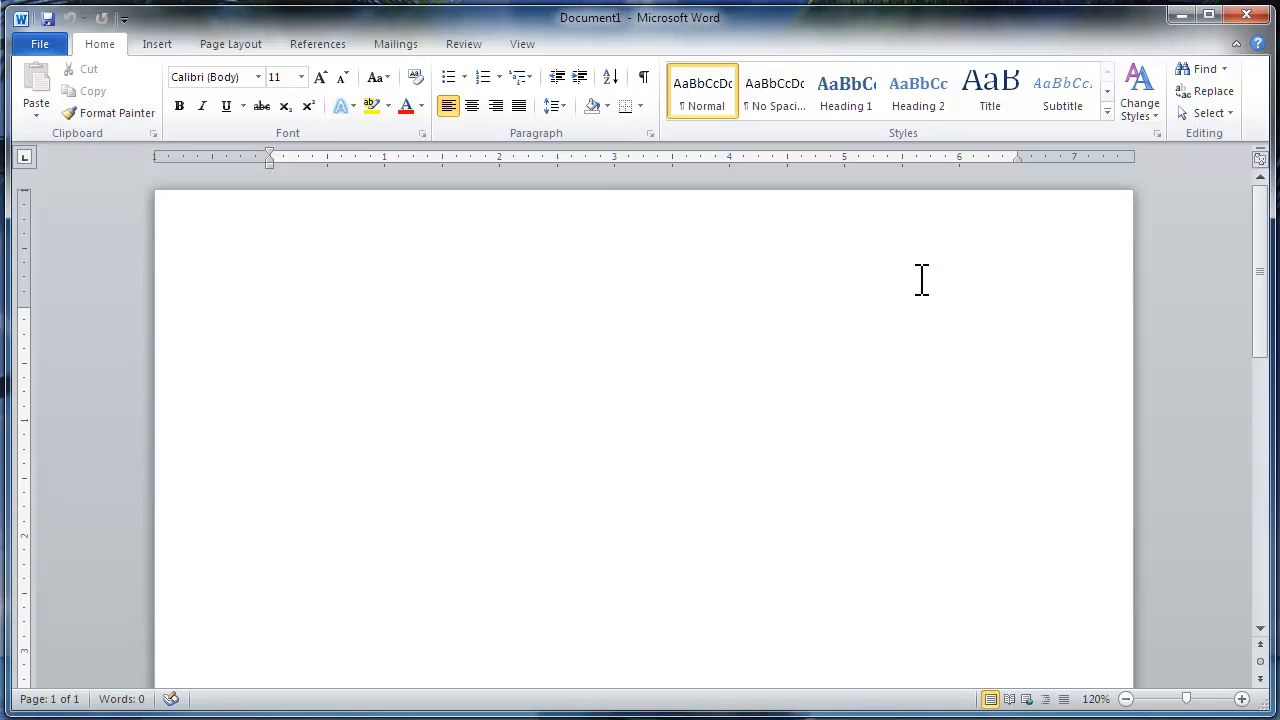
Start an envelope from the Mailings ribbon and try typing '123 Any Street' as the delivery address
left_click(270, 316)
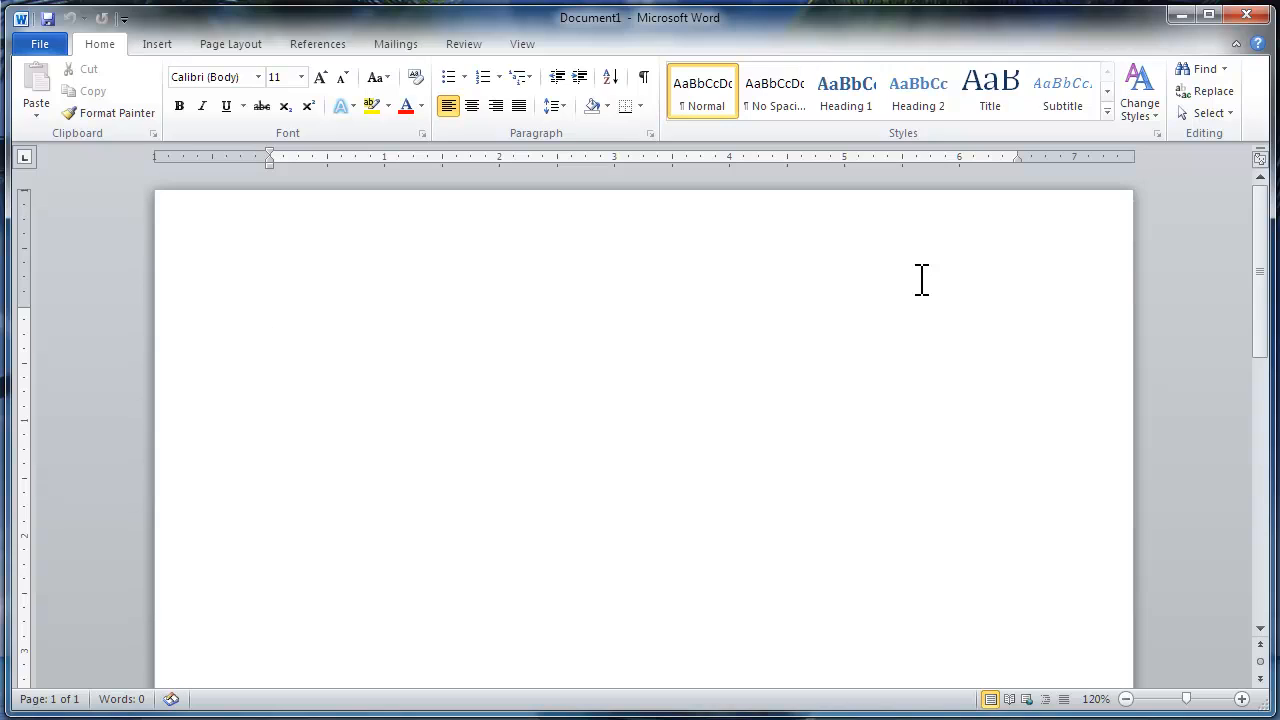
left_click(270, 316)
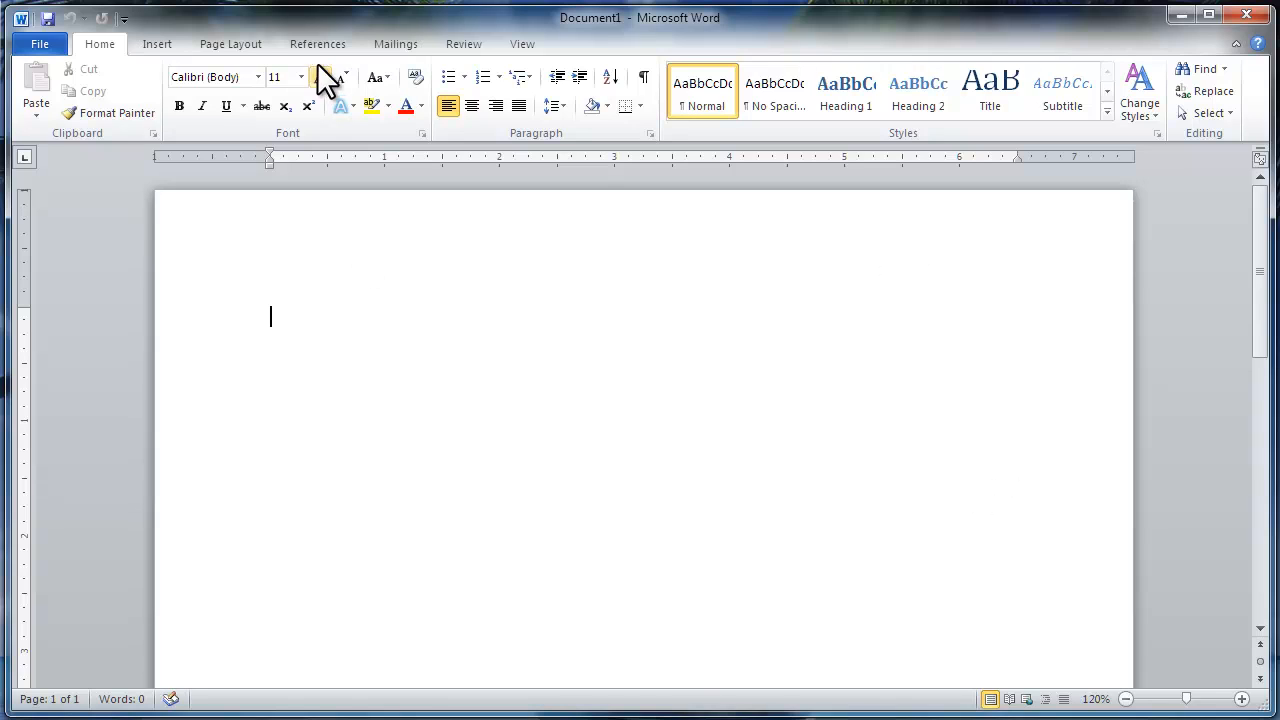
left_click(396, 44)
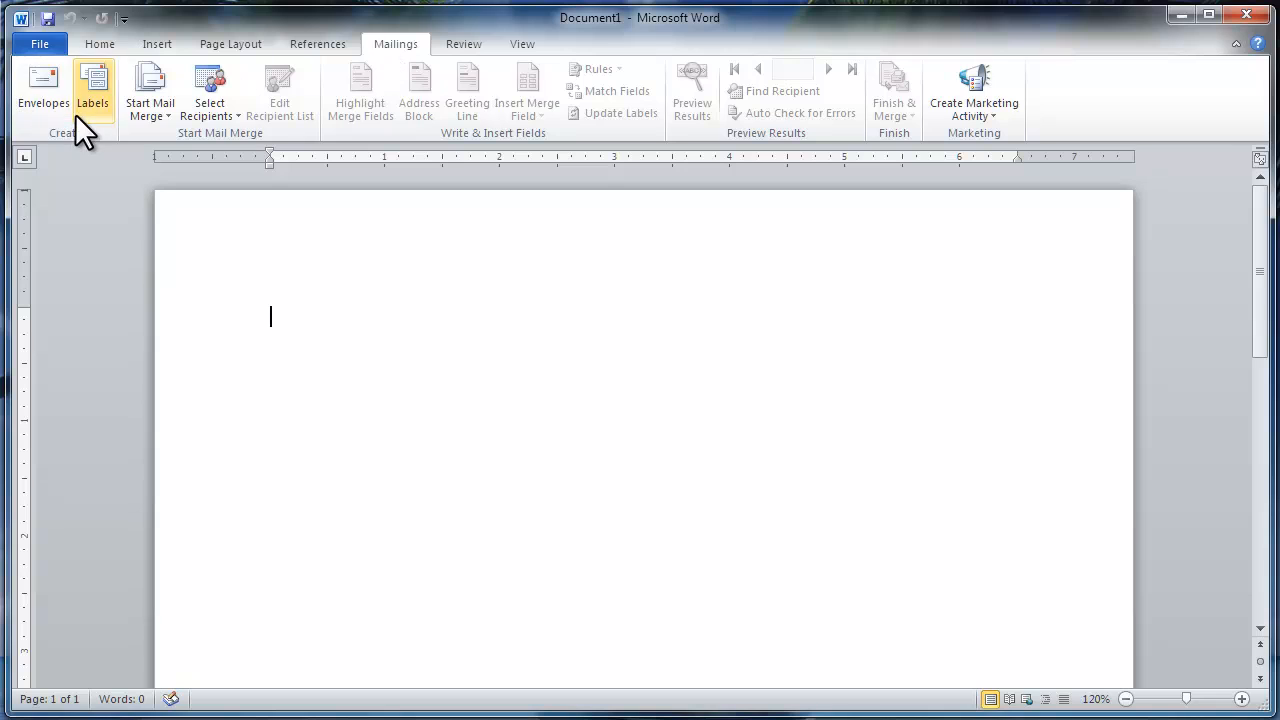
left_click(42, 88)
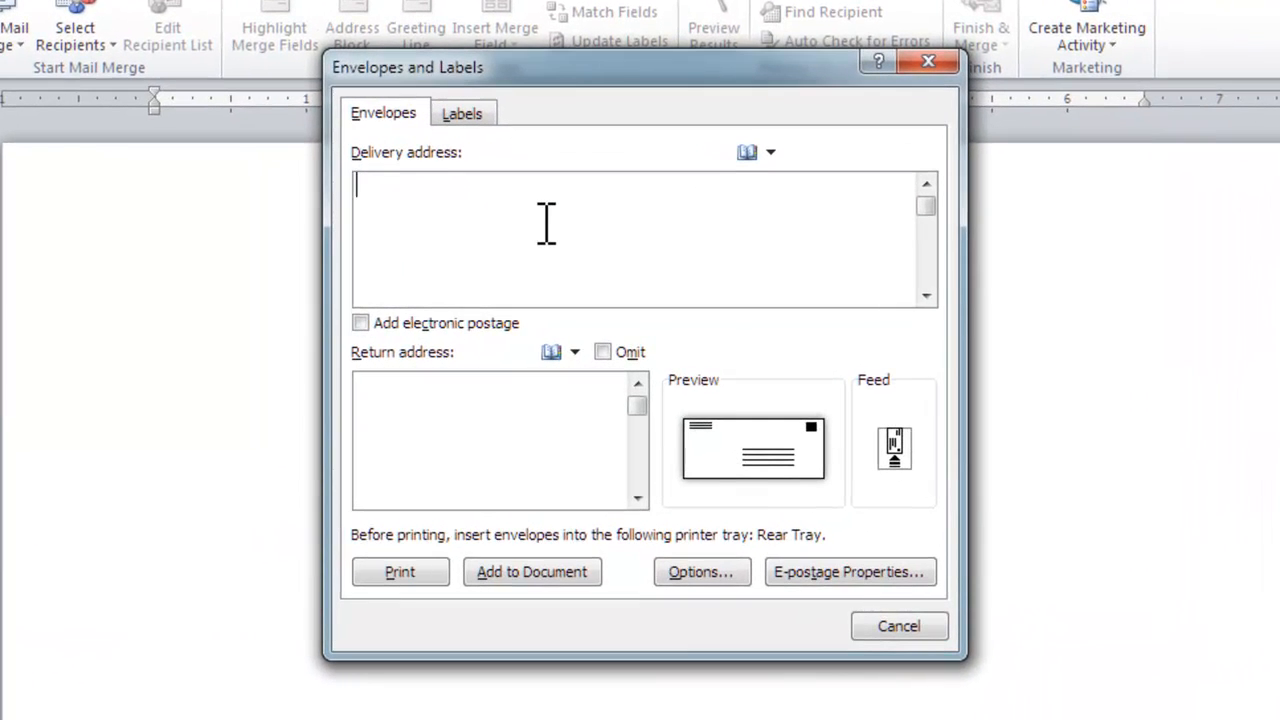
type("123")
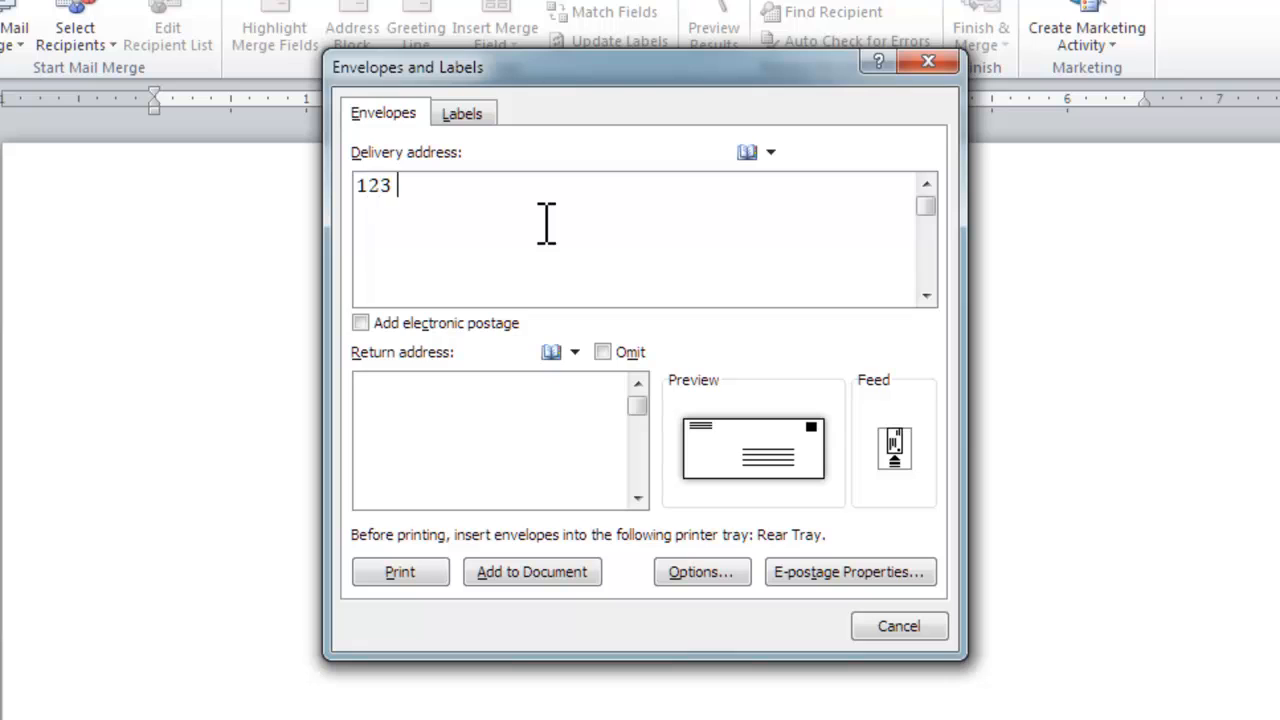
type("Any Street")
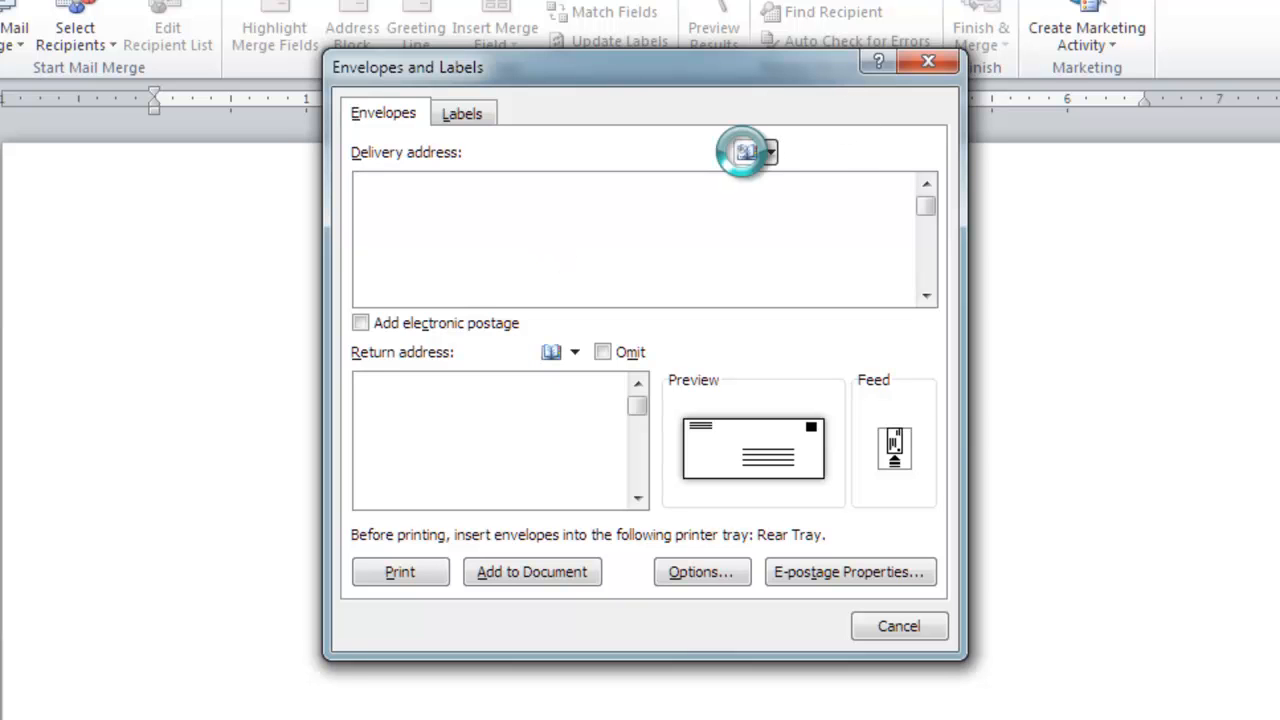
left_click(740, 152)
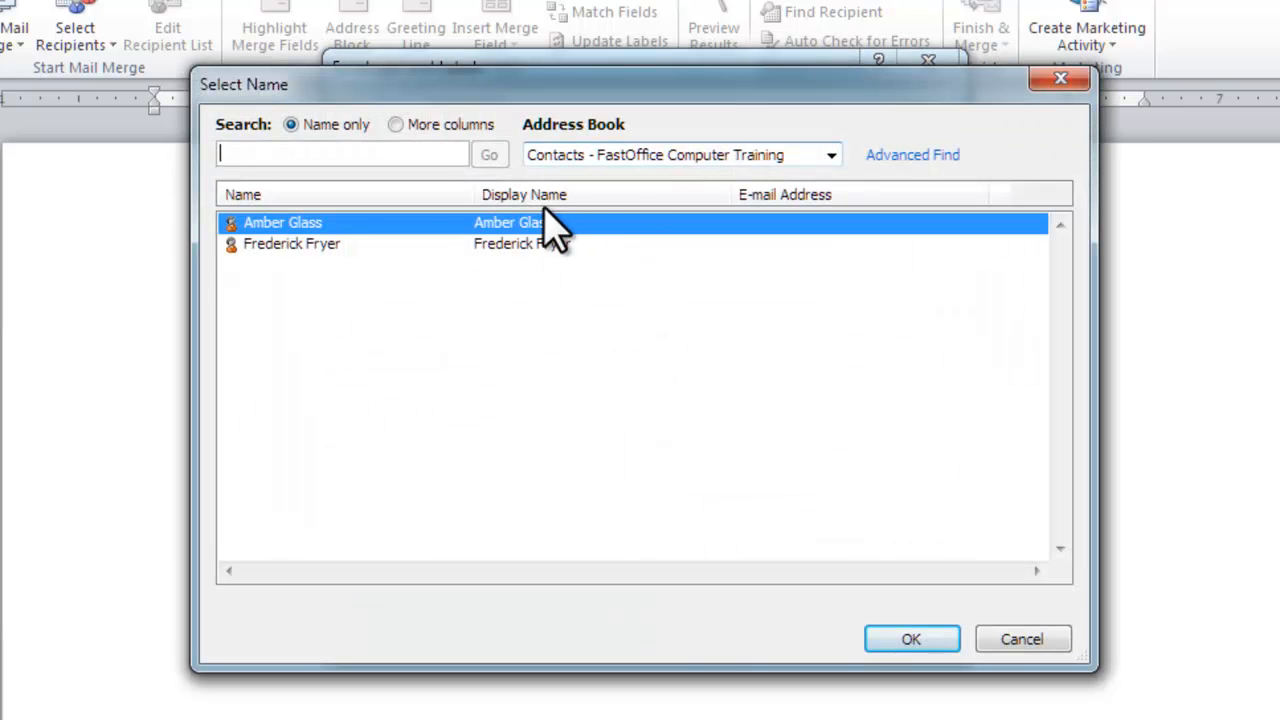
left_click(292, 244)
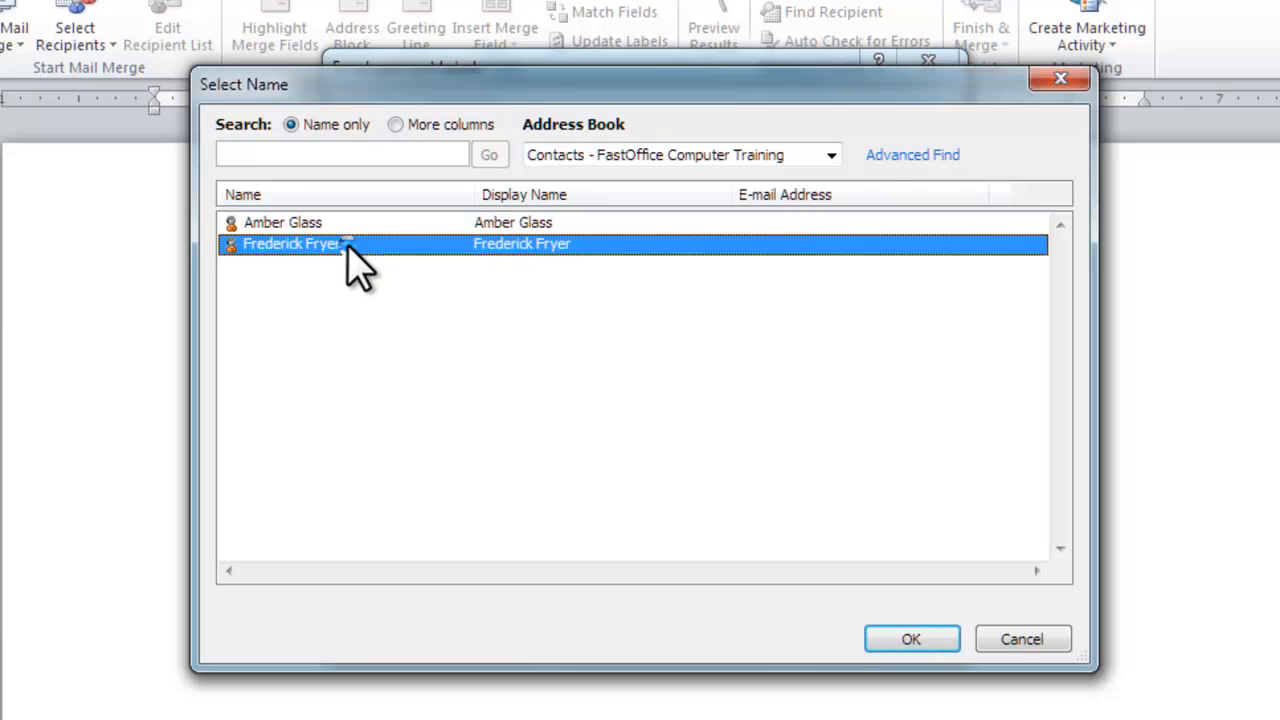
mouse_move(912, 640)
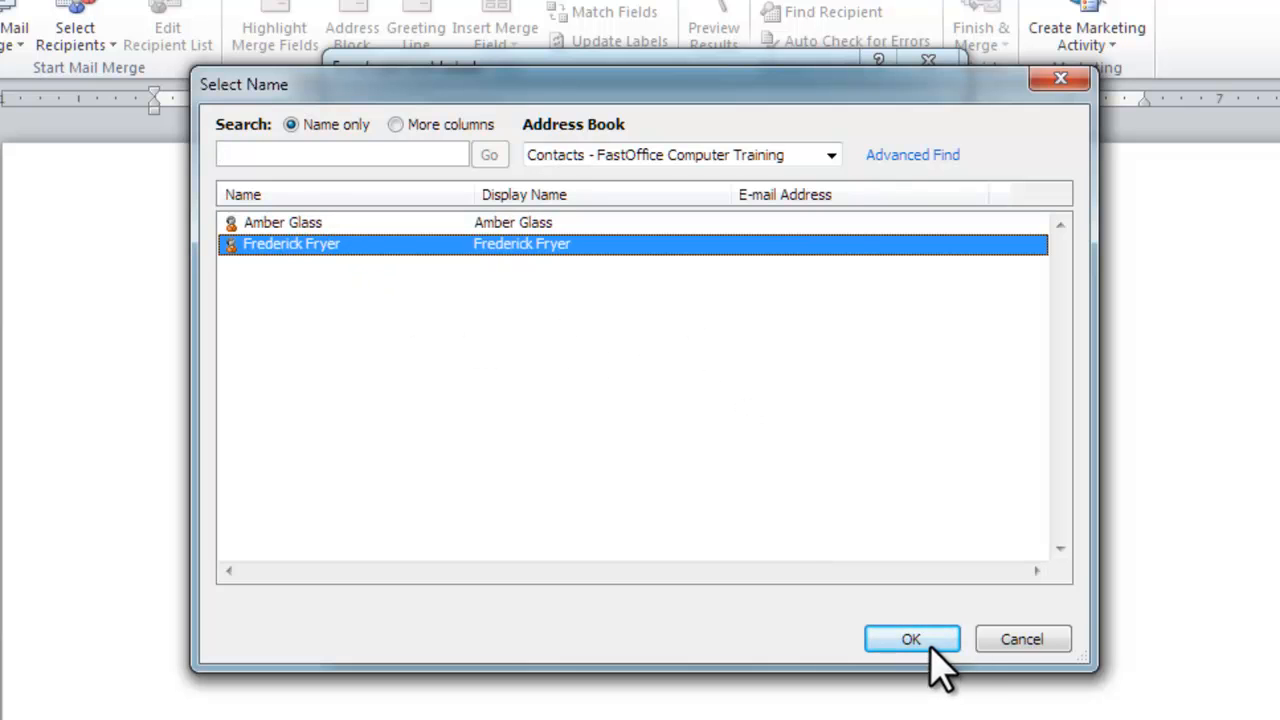
left_click(912, 640)
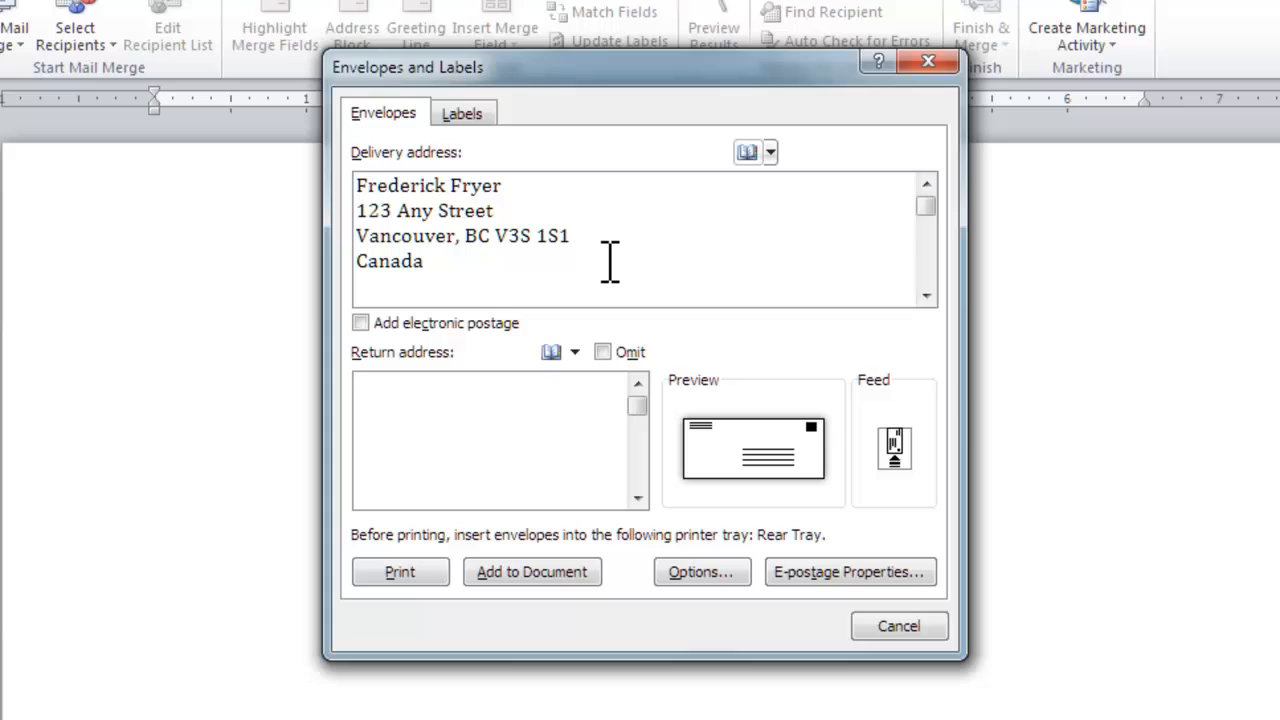
mouse_move(548, 222)
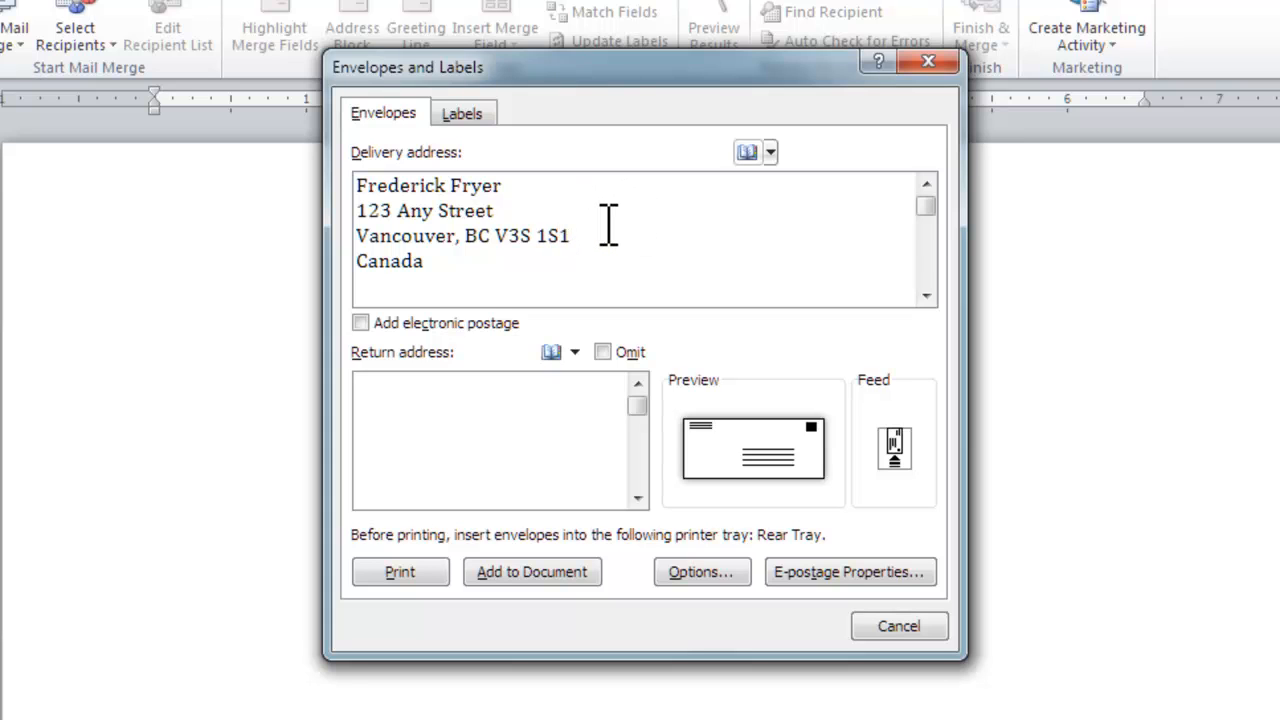
mouse_move(664, 330)
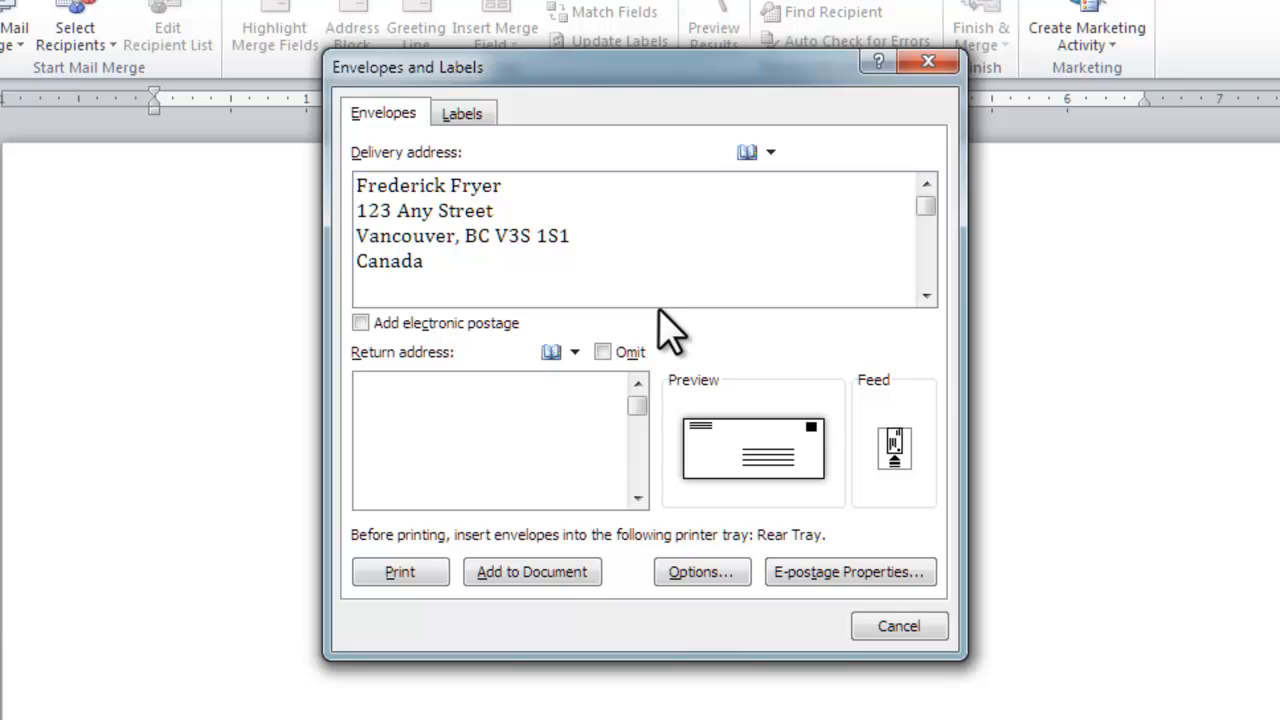
key("Return")
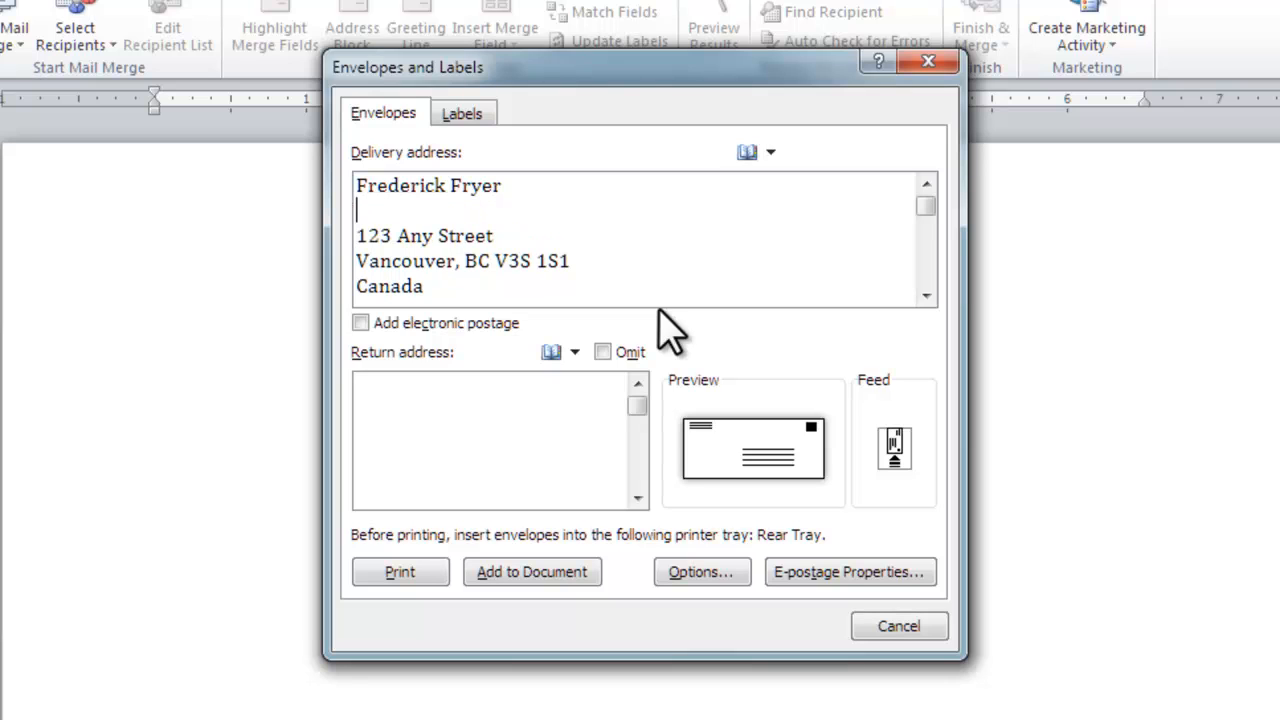
type("All")
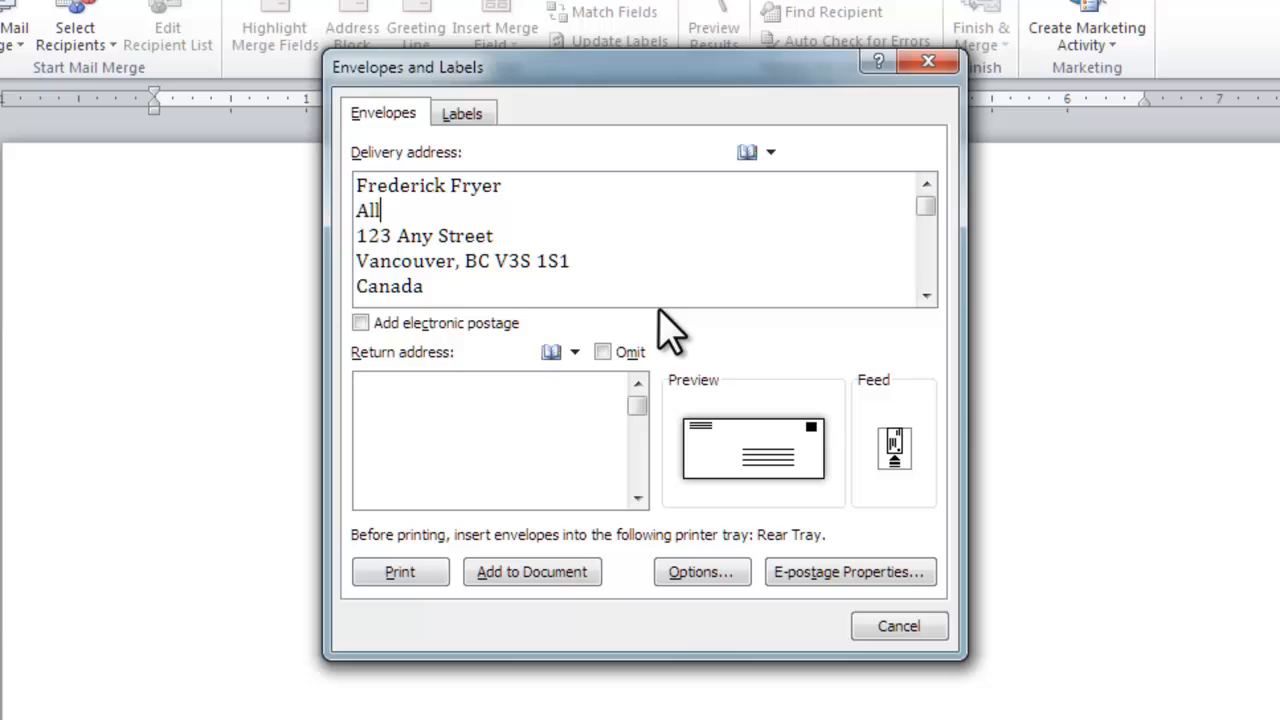
type("Beads.c")
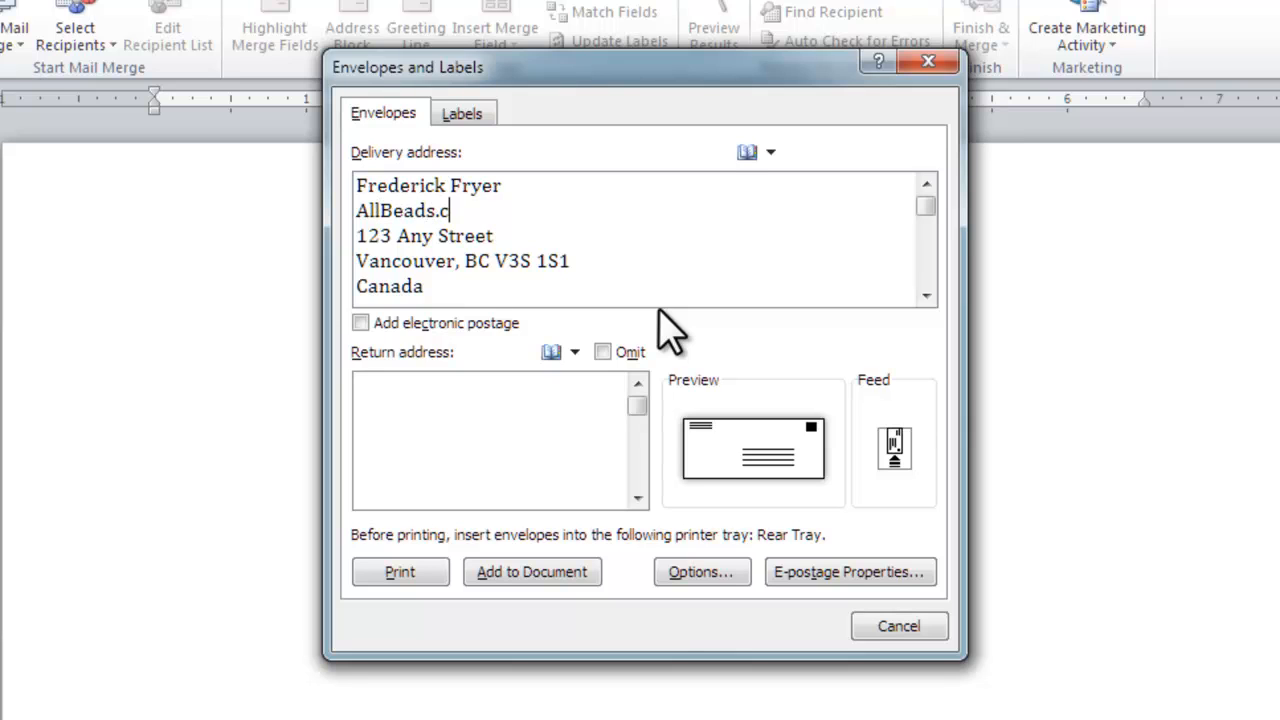
type("om")
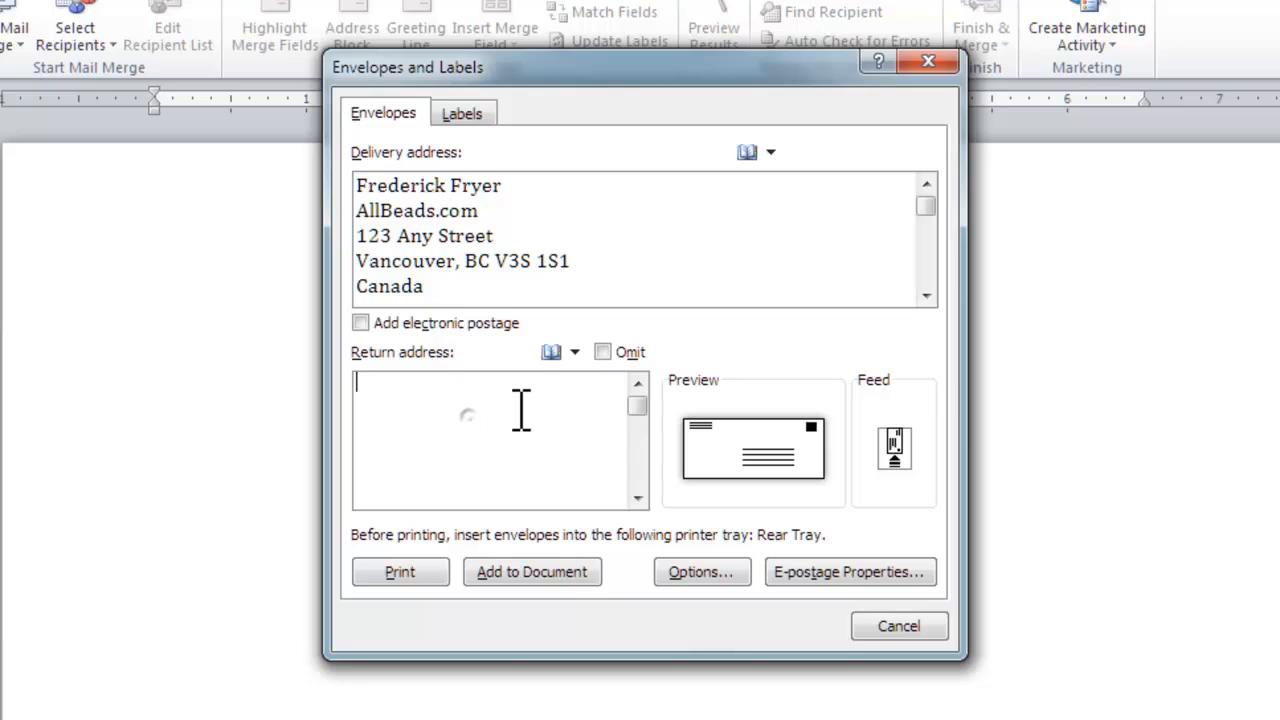
mouse_move(780, 384)
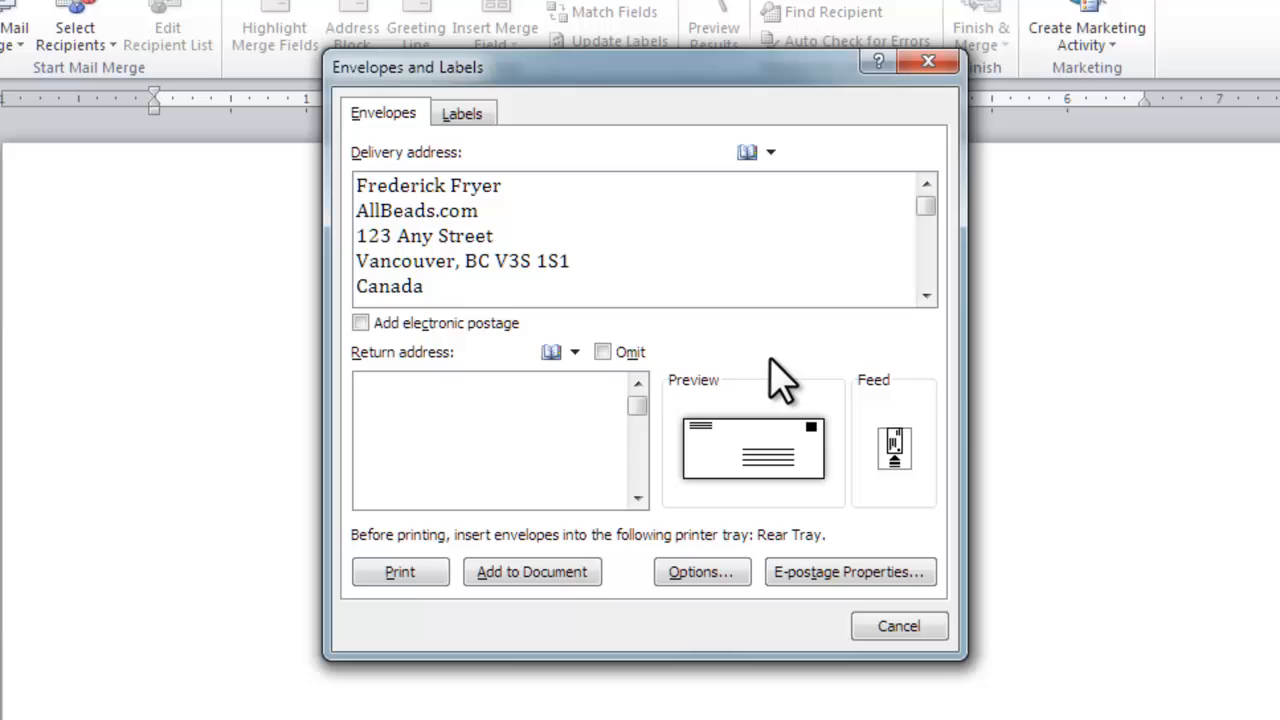
Enter 'FastOffice Computer Training' as the return address and toggle Omit on and off
type("FastOf")
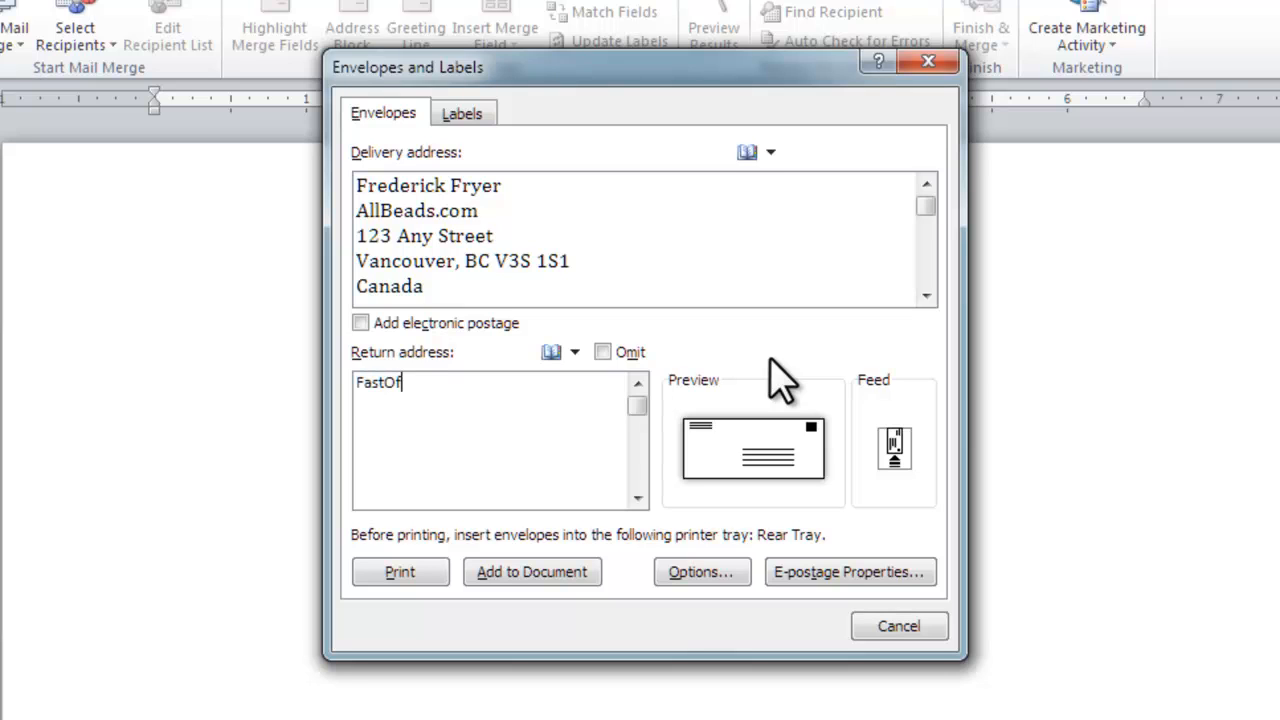
type("fice Computer Training")
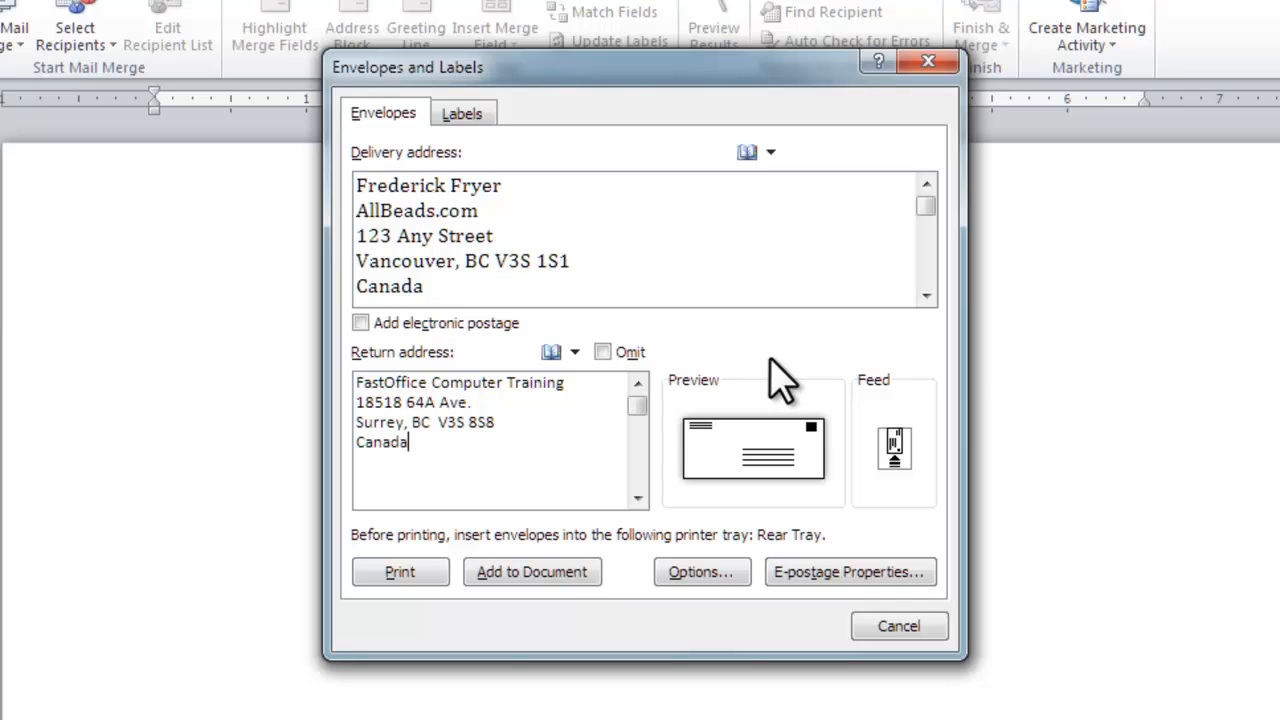
mouse_move(450, 180)
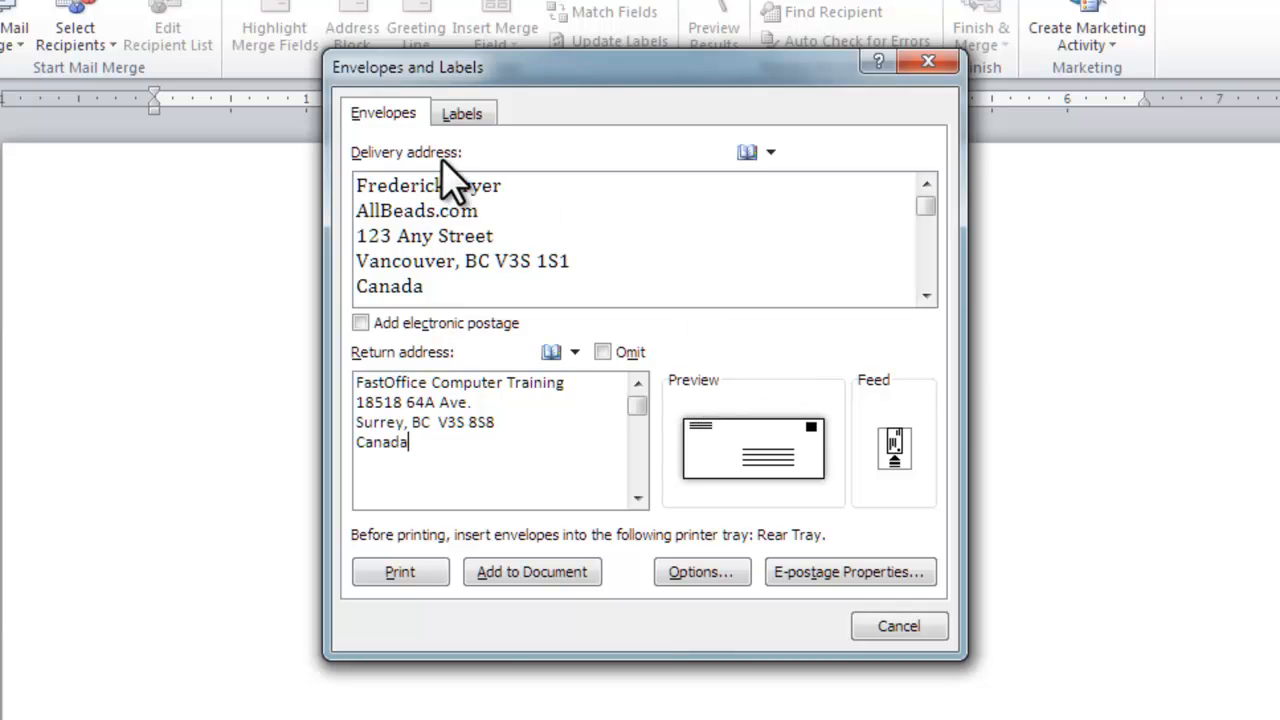
mouse_move(452, 390)
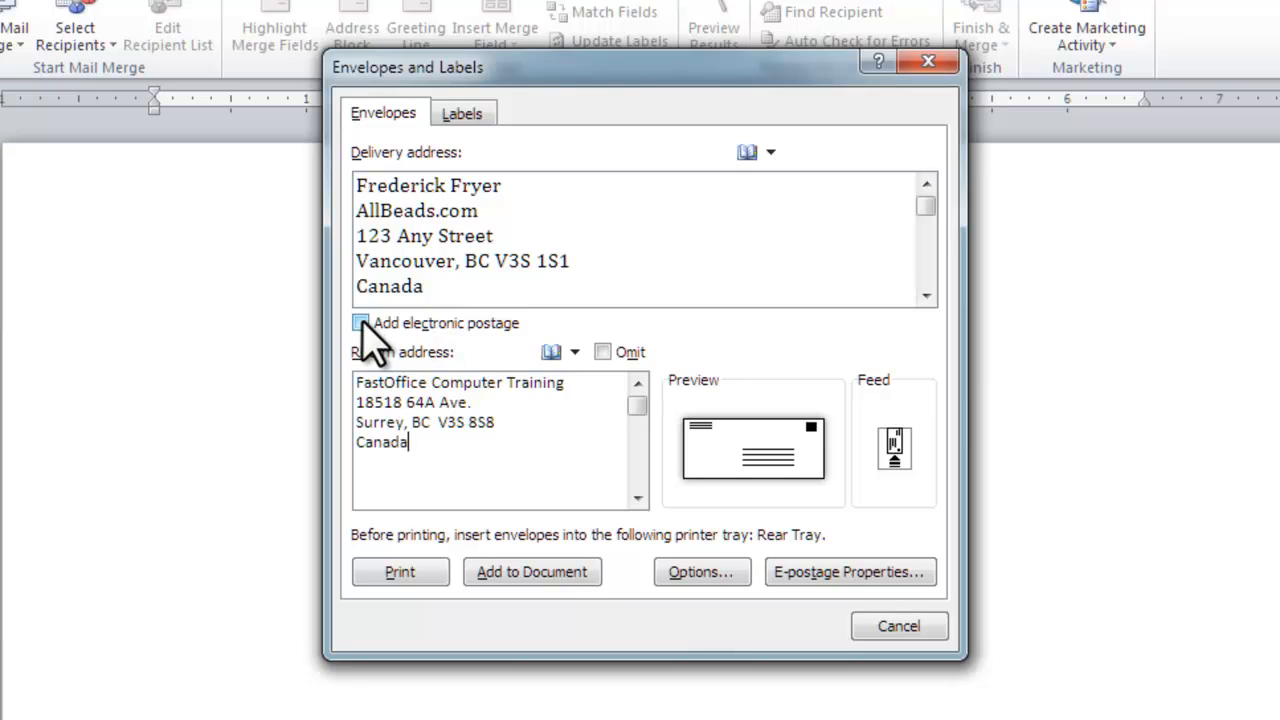
mouse_move(500, 344)
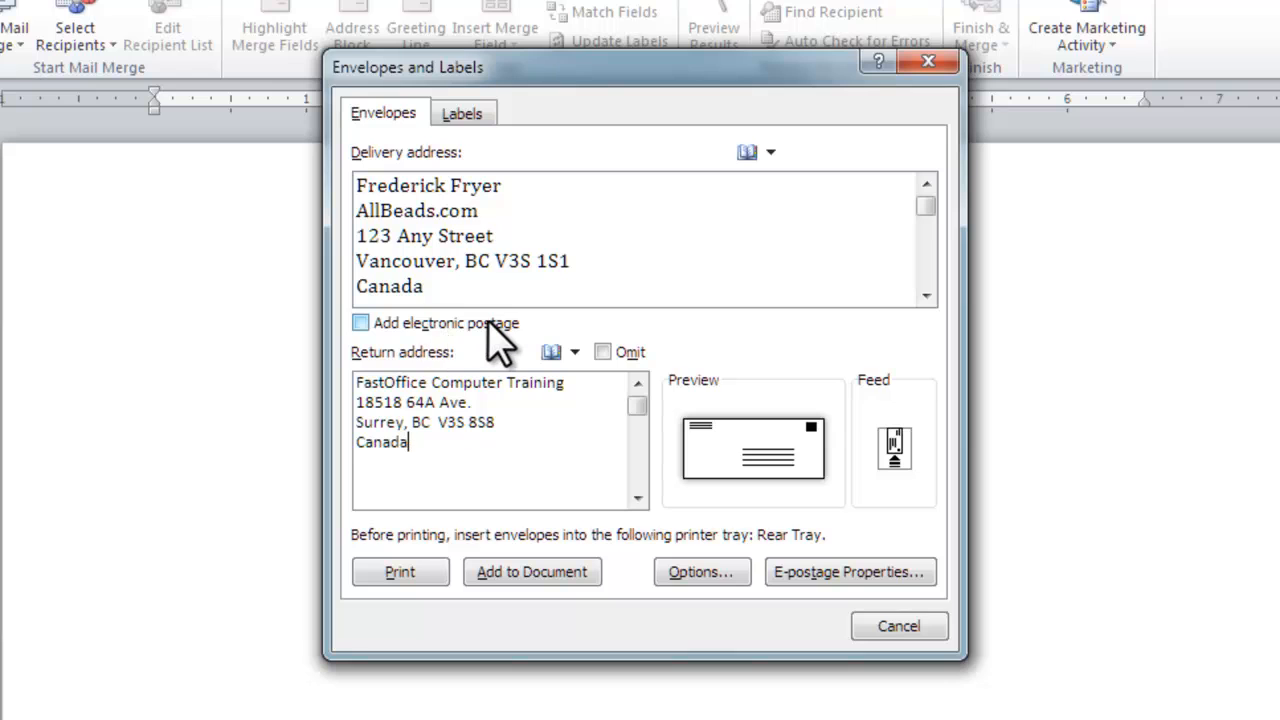
mouse_move(500, 404)
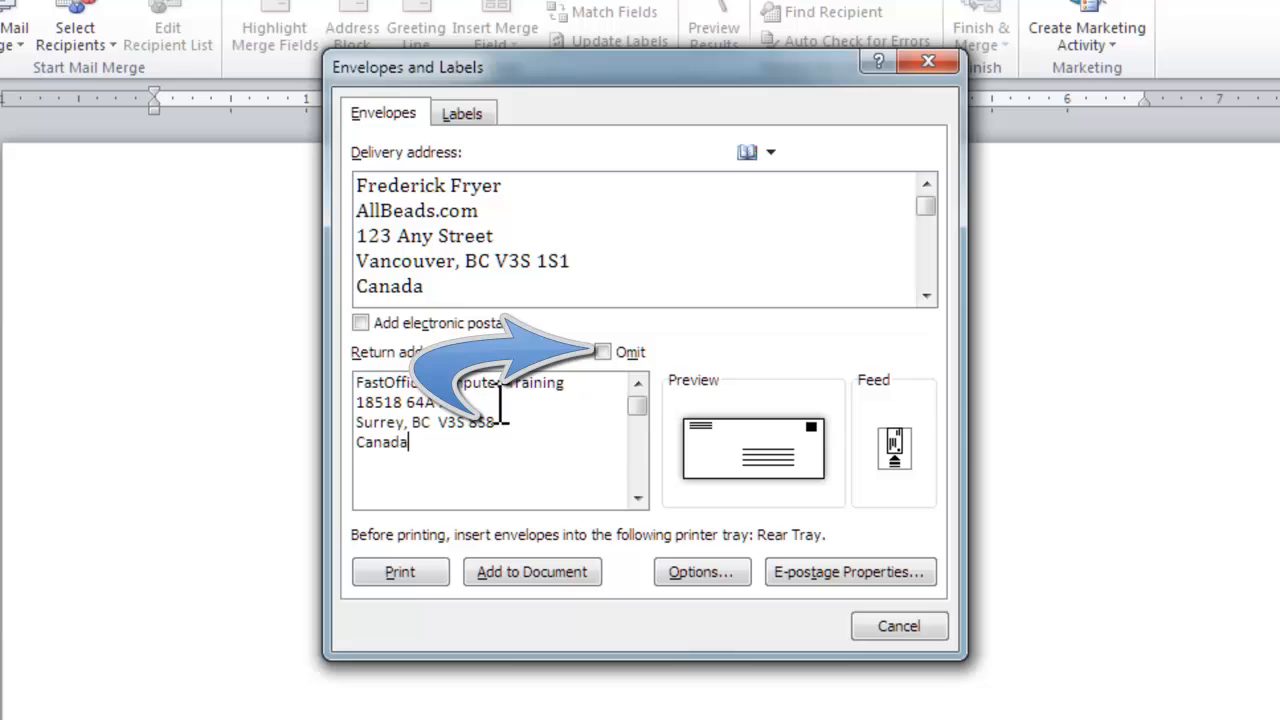
left_click(604, 352)
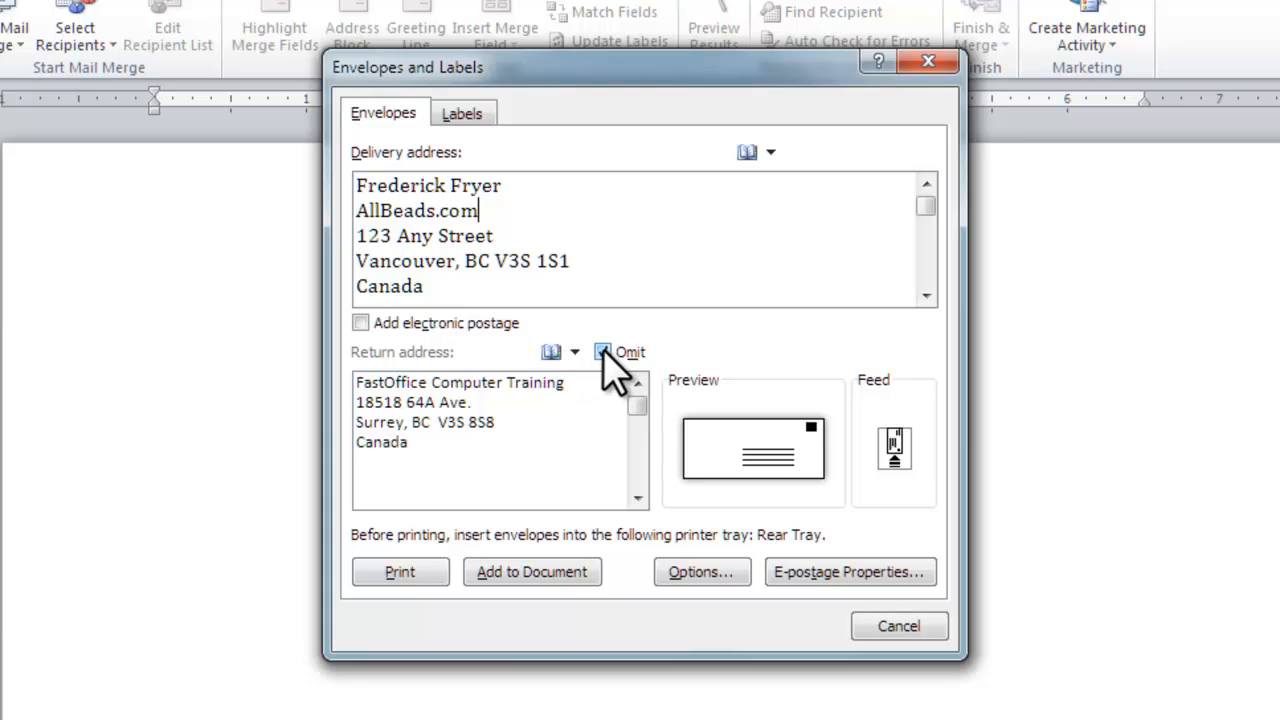
left_click(604, 352)
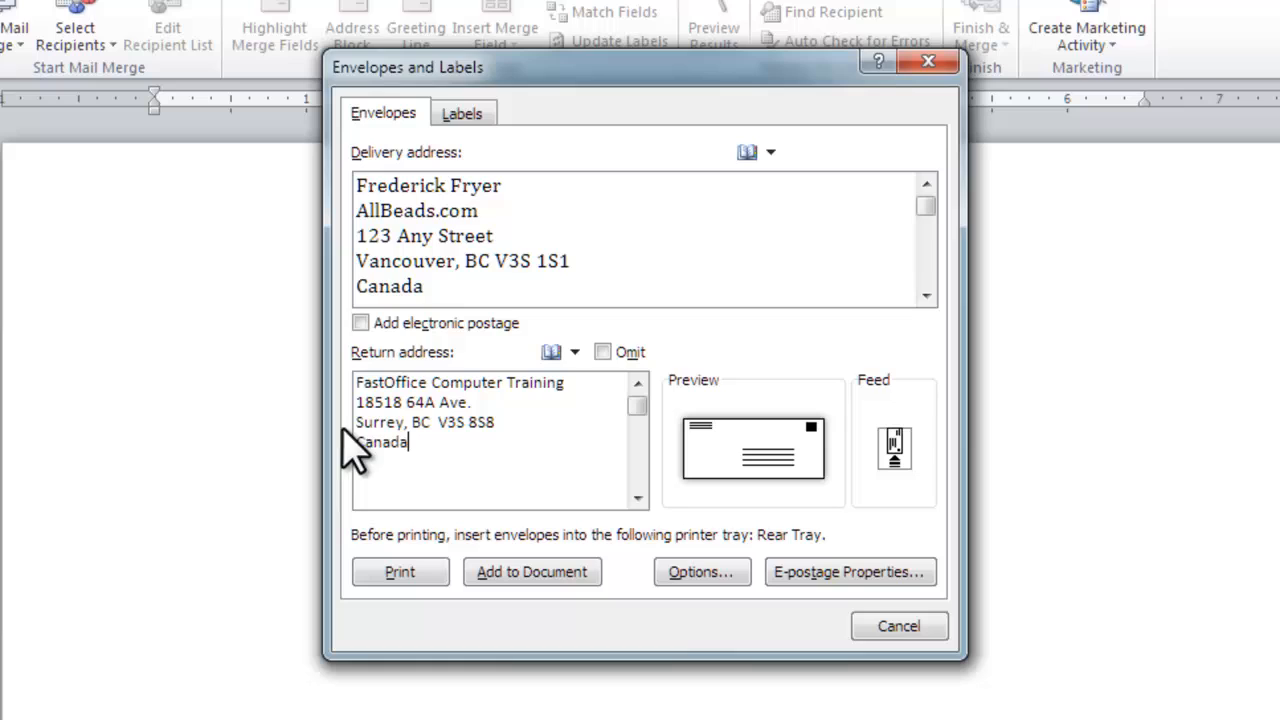
mouse_move(510, 470)
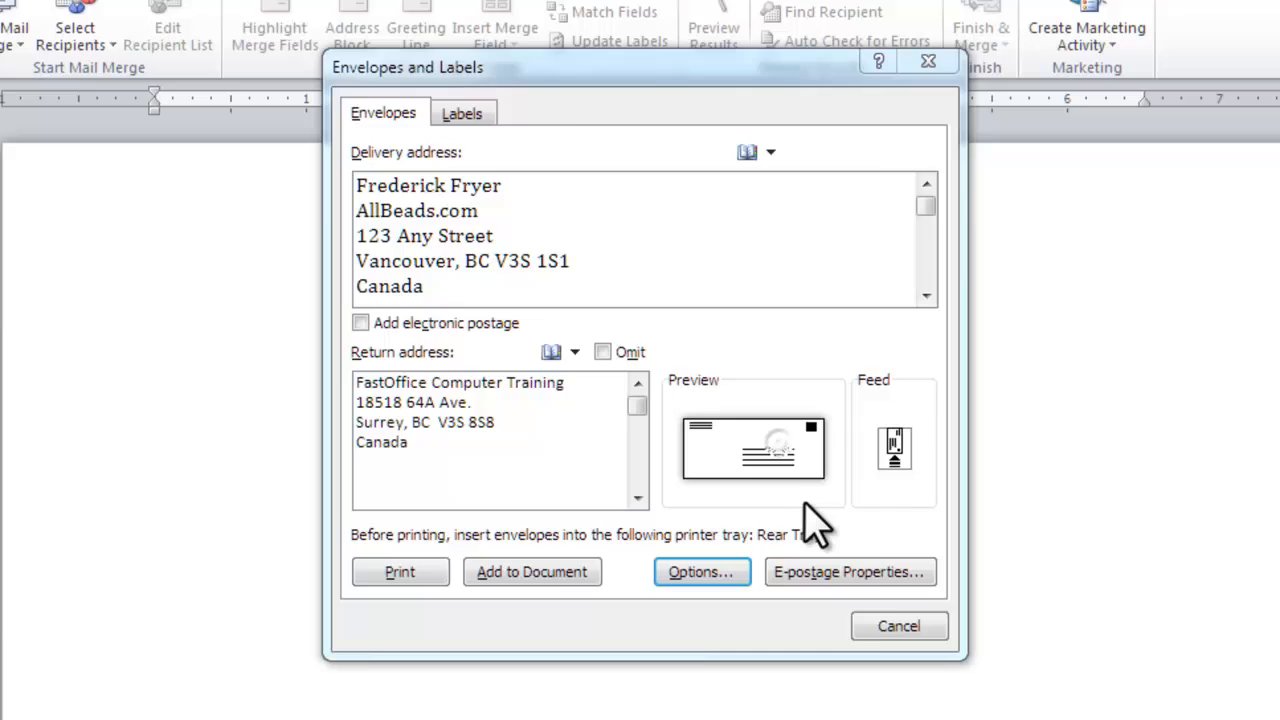
Review the envelope options, keeping the Size 10 envelope
left_click(700, 572)
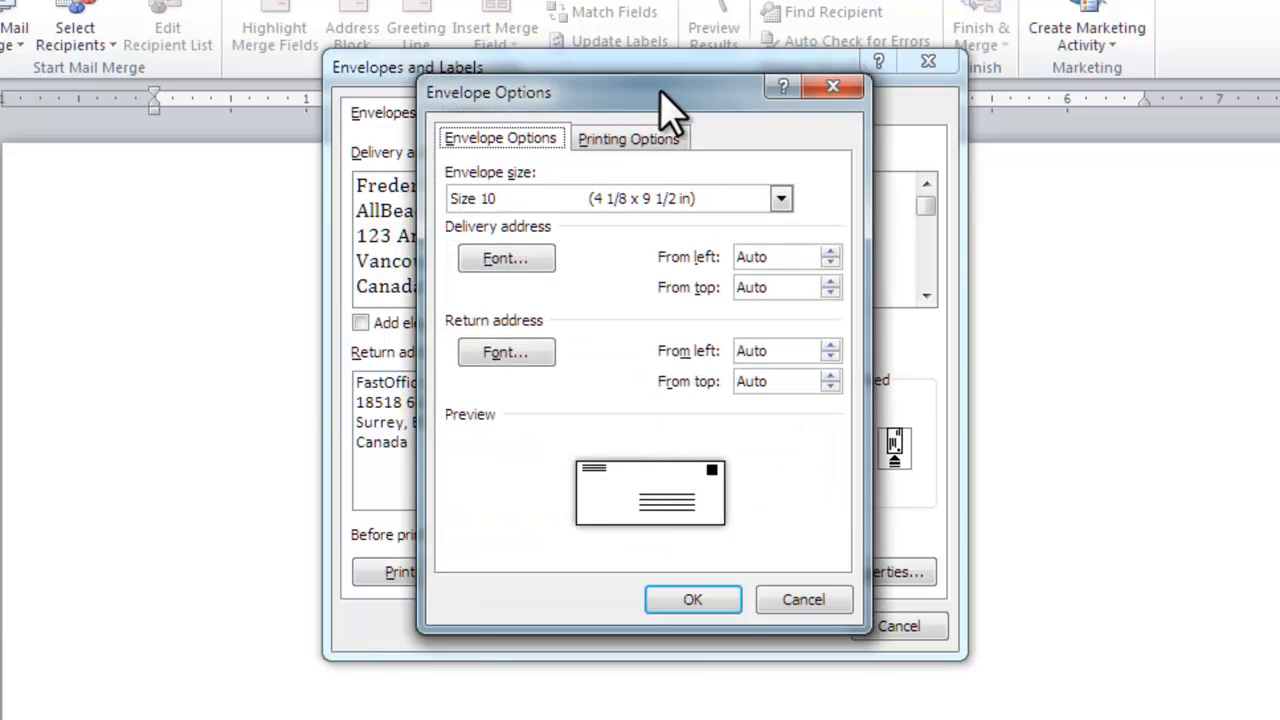
mouse_move(604, 130)
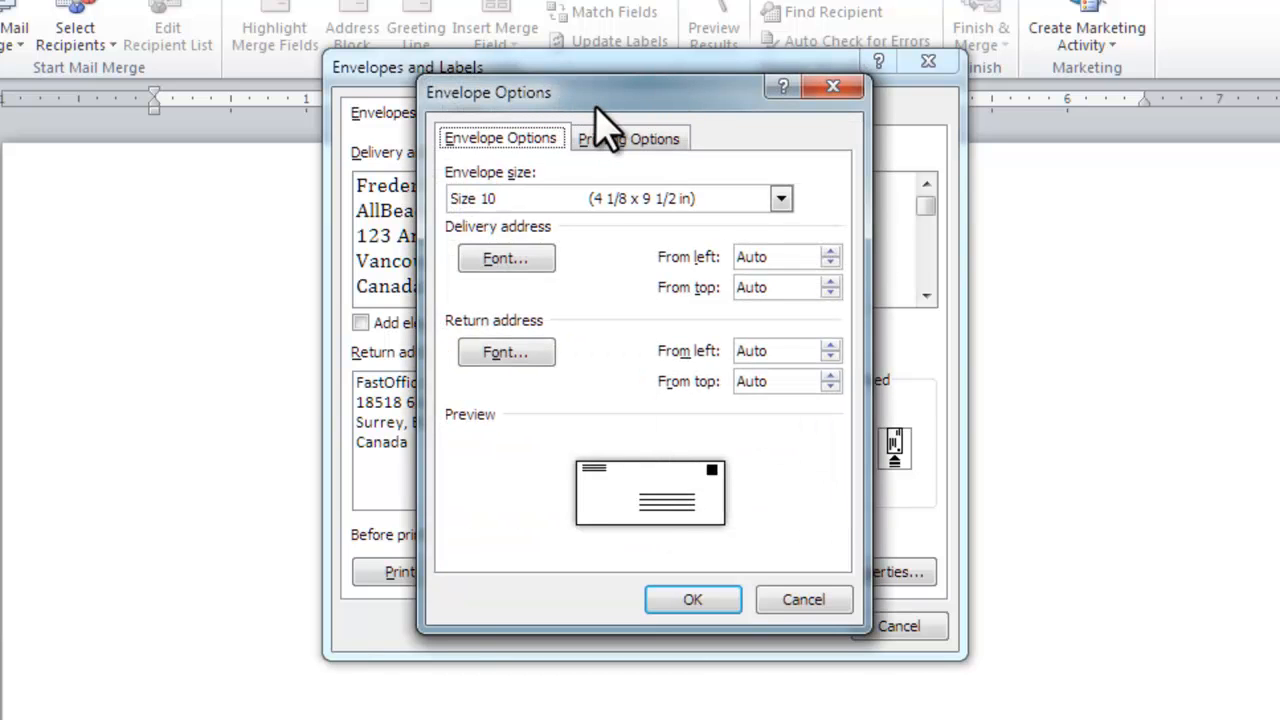
left_click(628, 138)
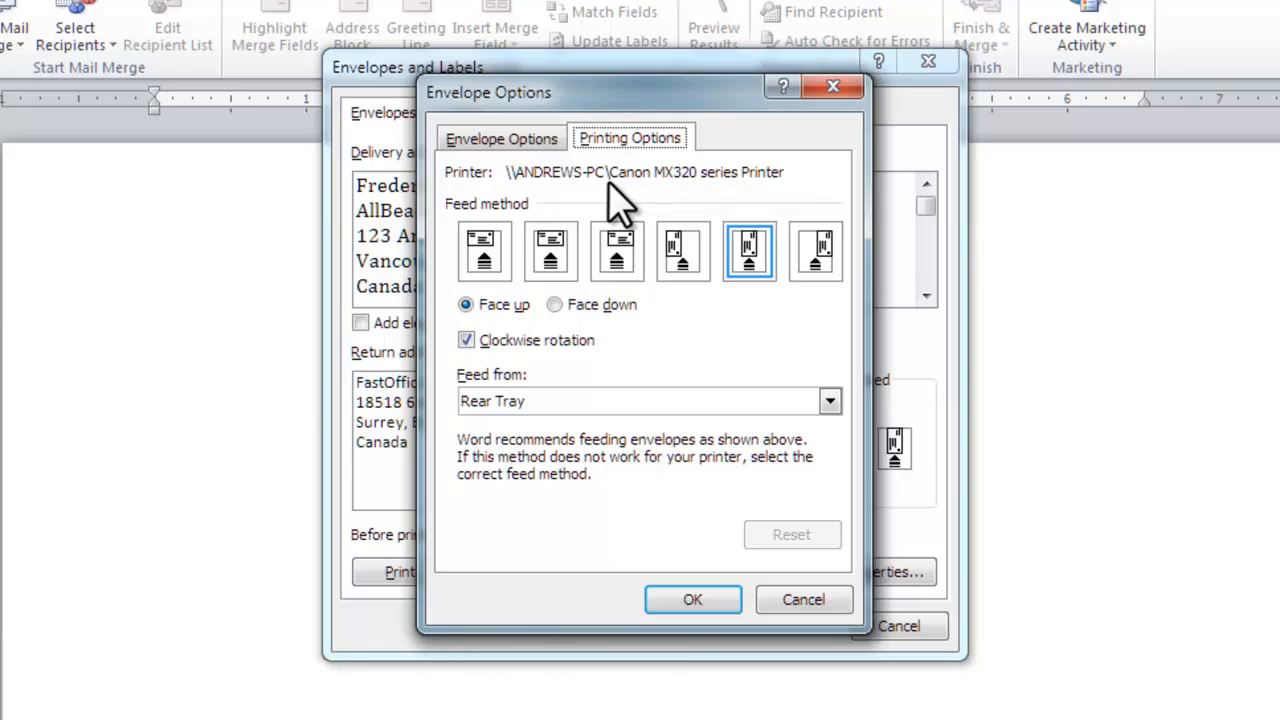
left_click(500, 138)
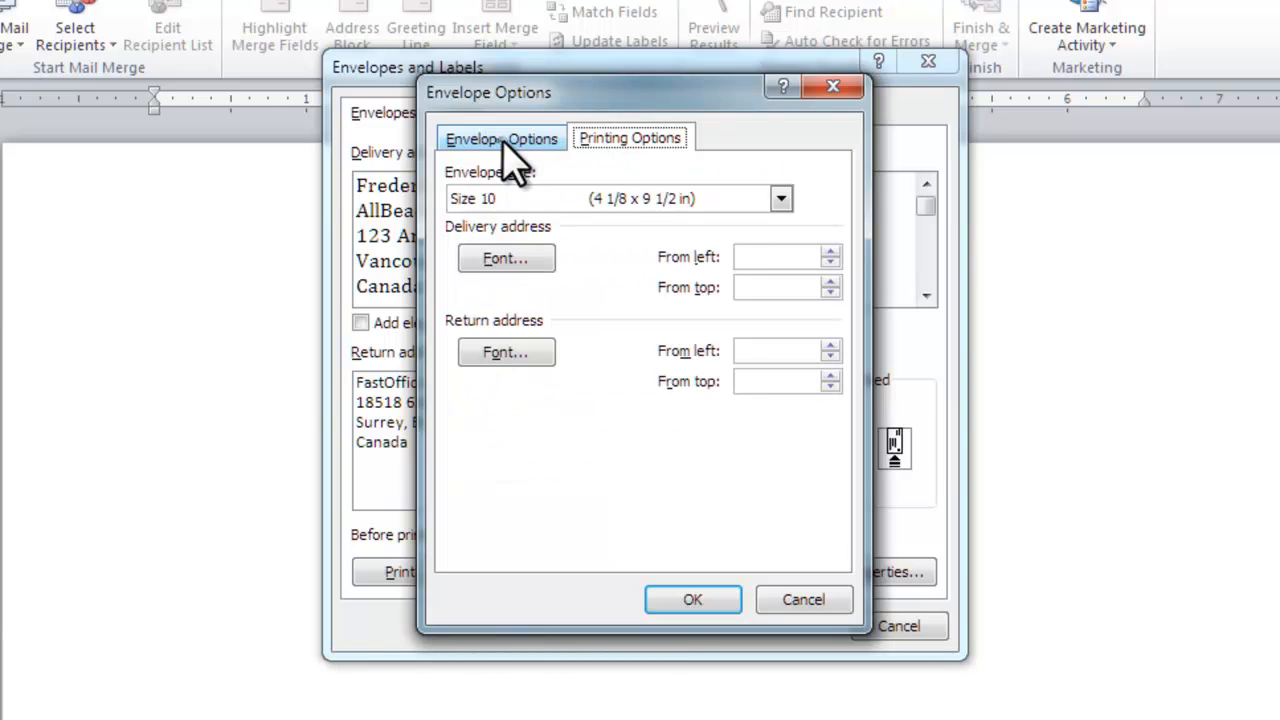
left_click(780, 198)
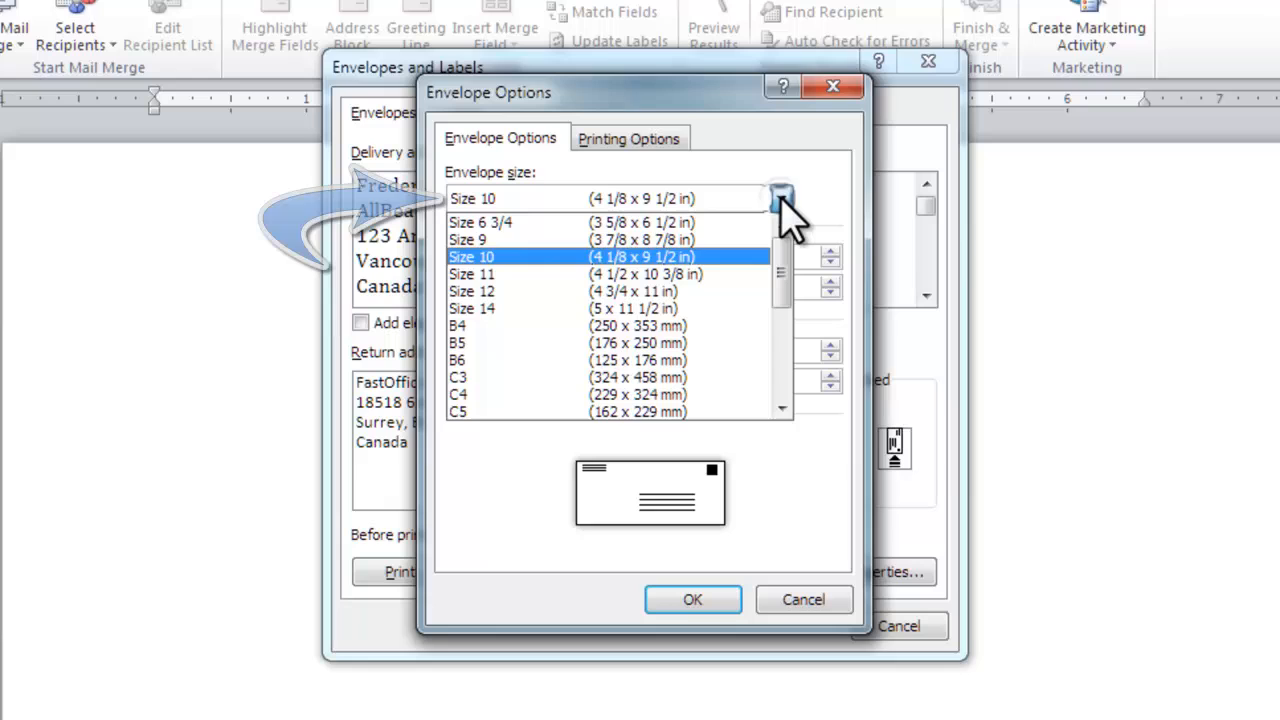
left_click(782, 198)
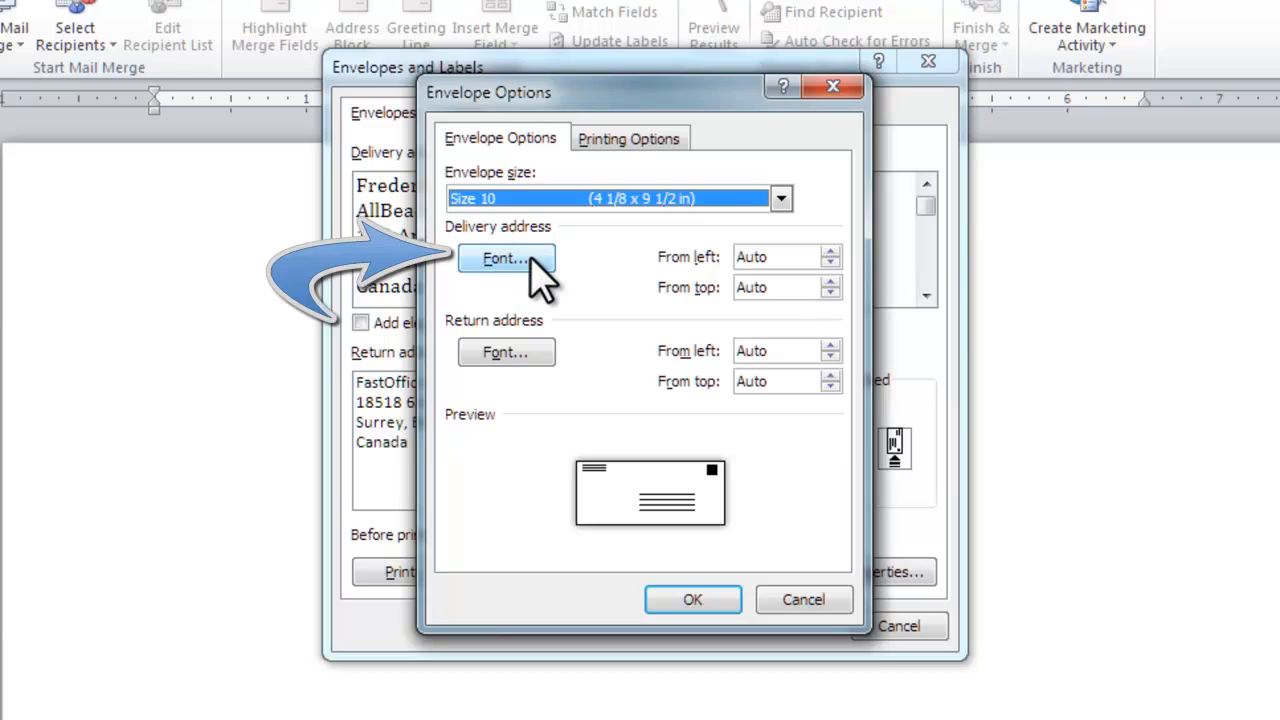
left_click(504, 258)
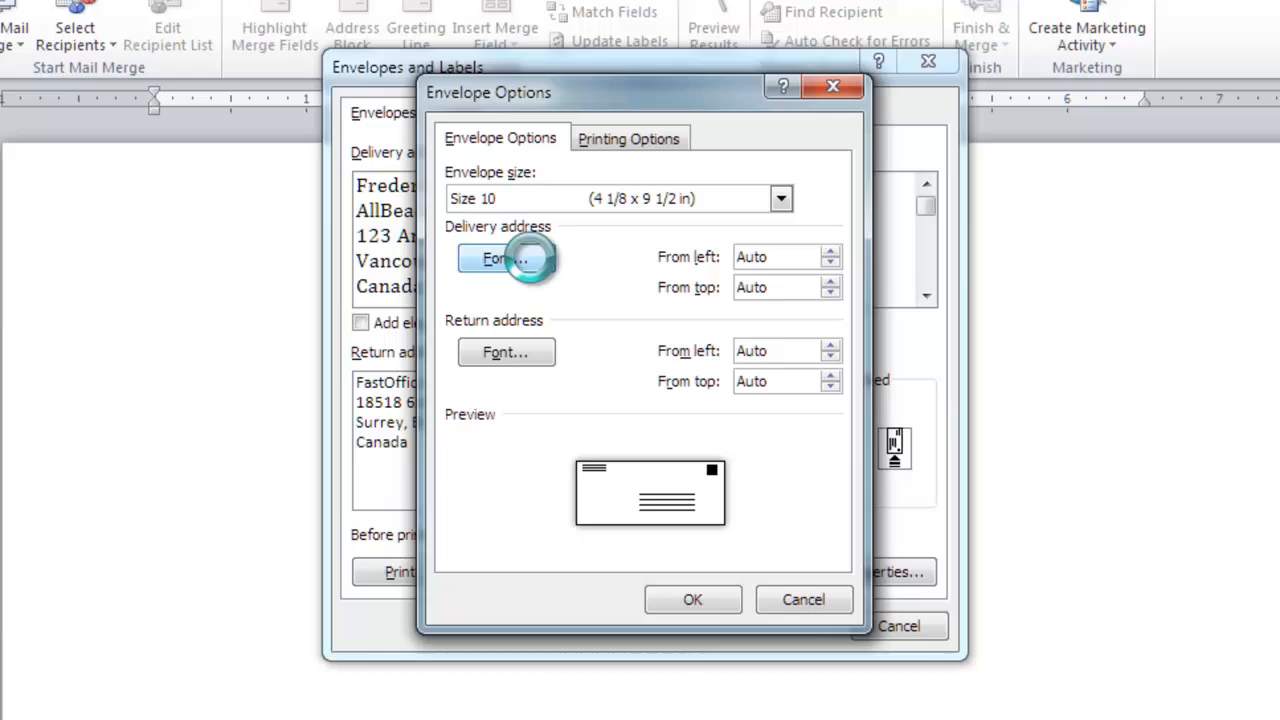
Confirm the delivery address font settings unchanged
left_click(492, 258)
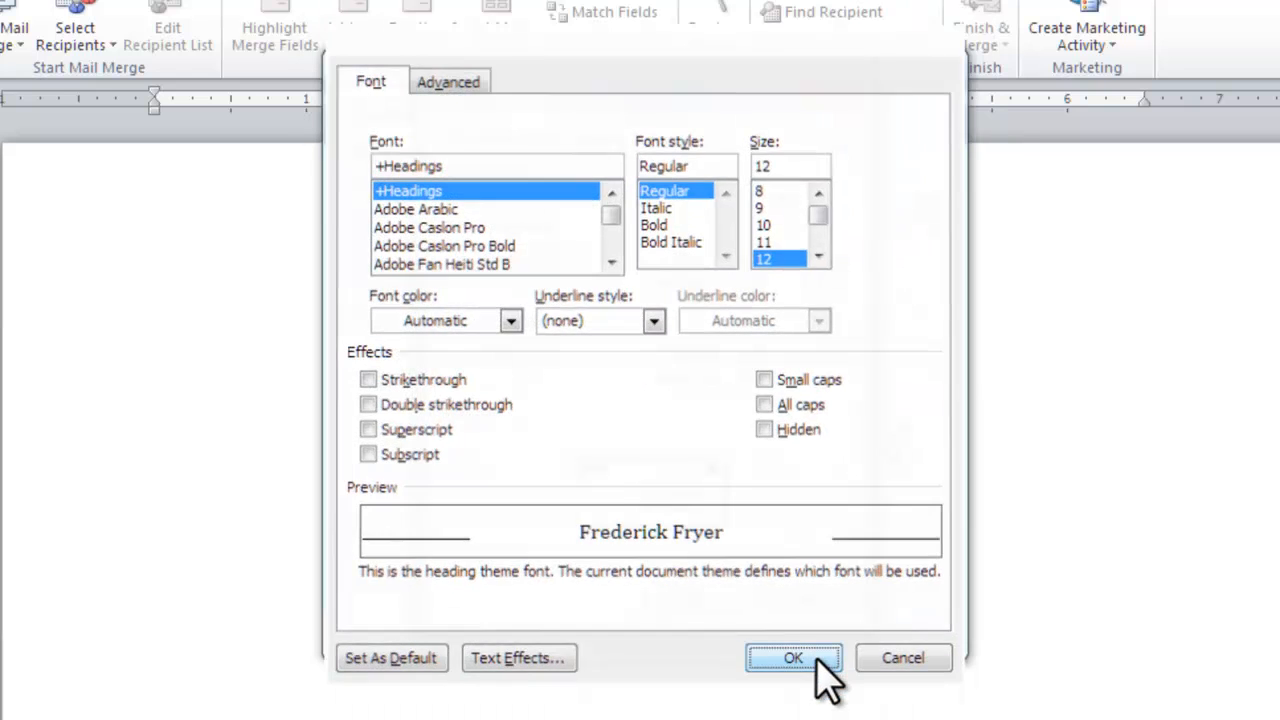
left_click(792, 656)
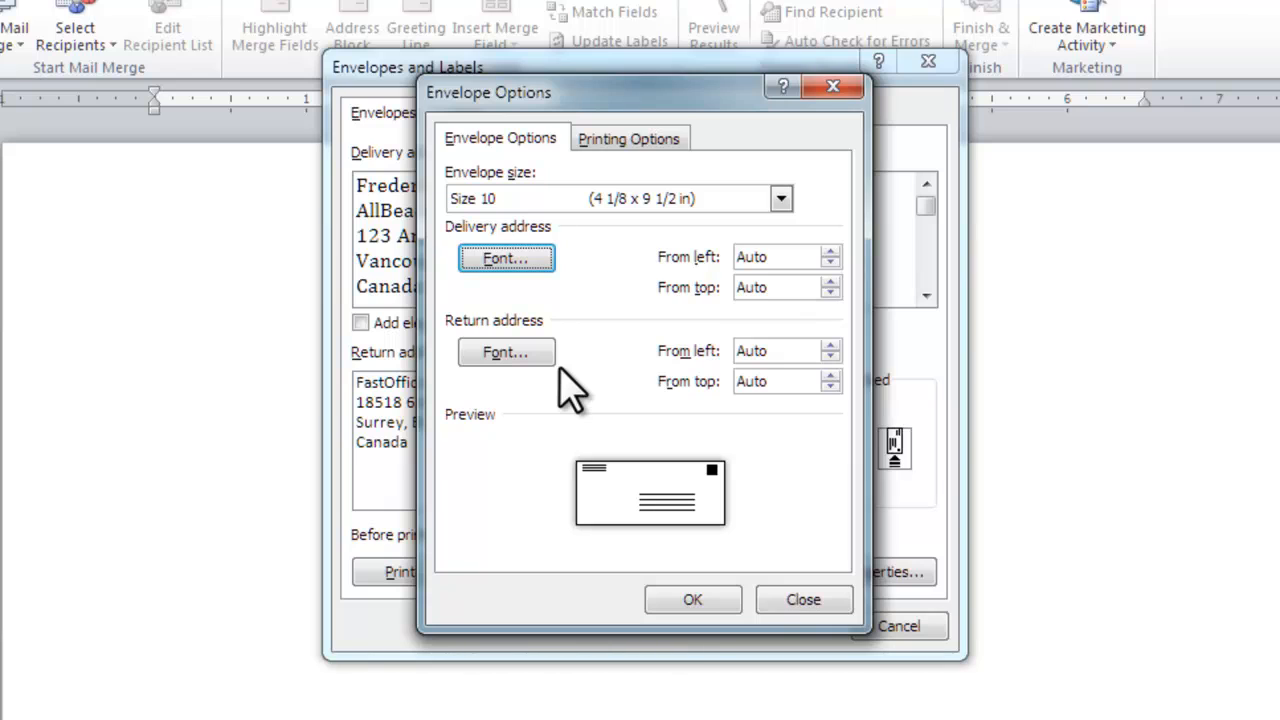
mouse_move(650, 390)
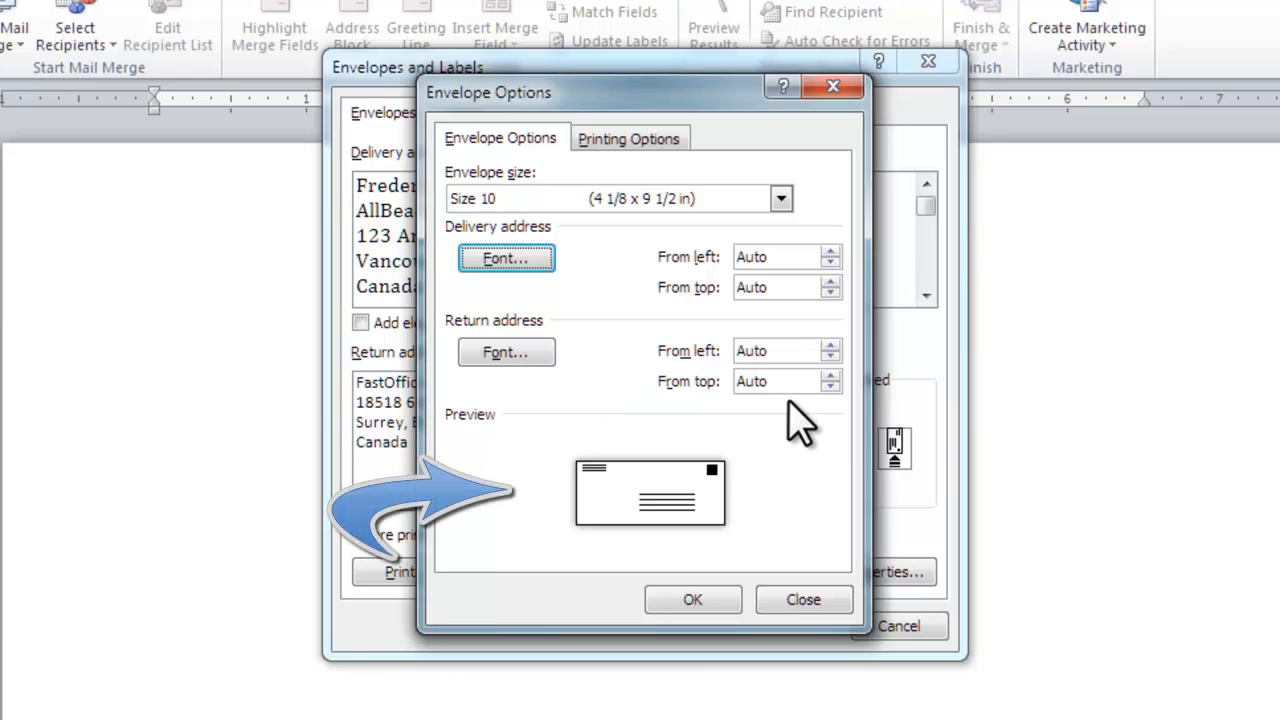
mouse_move(676, 560)
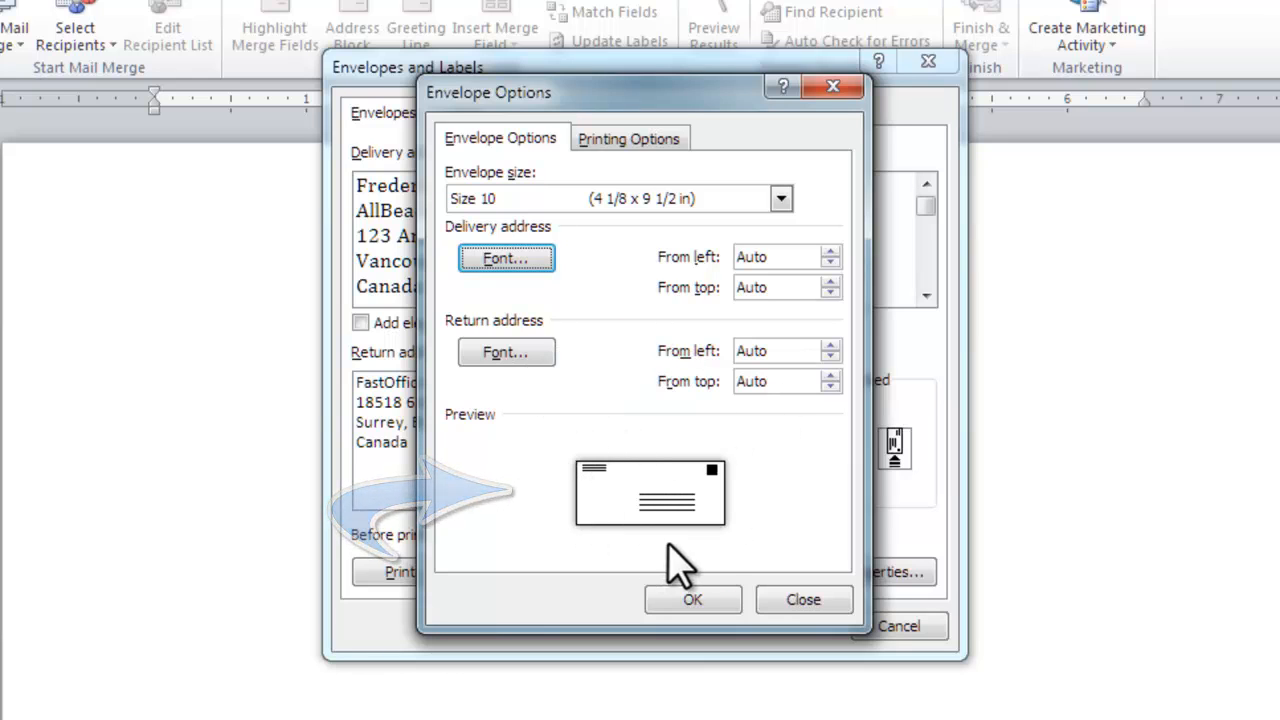
mouse_move(736, 520)
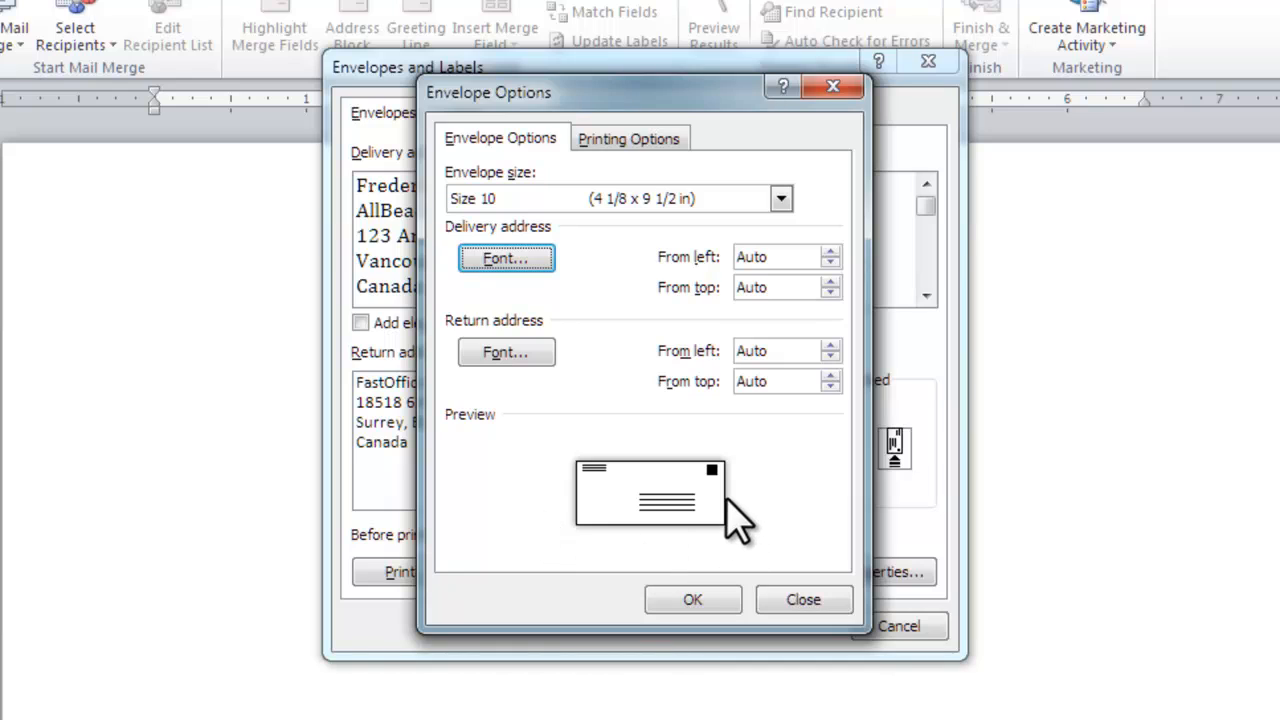
mouse_move(650, 504)
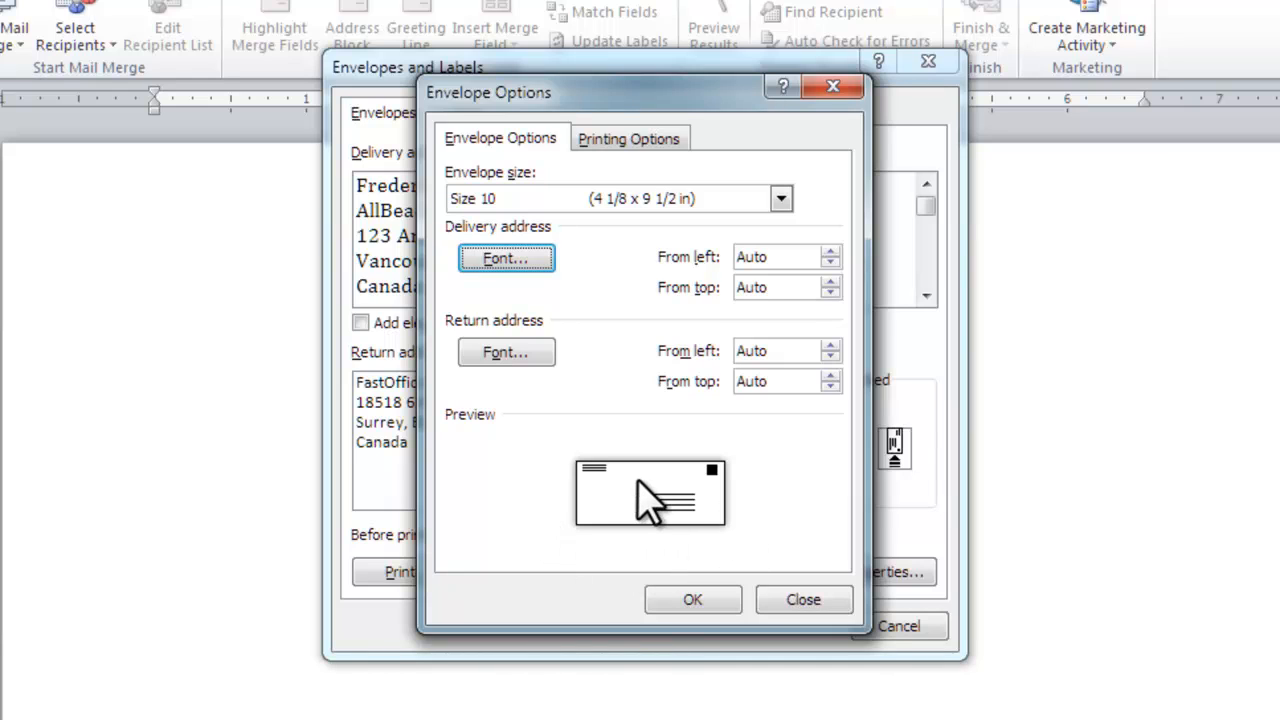
mouse_move(650, 504)
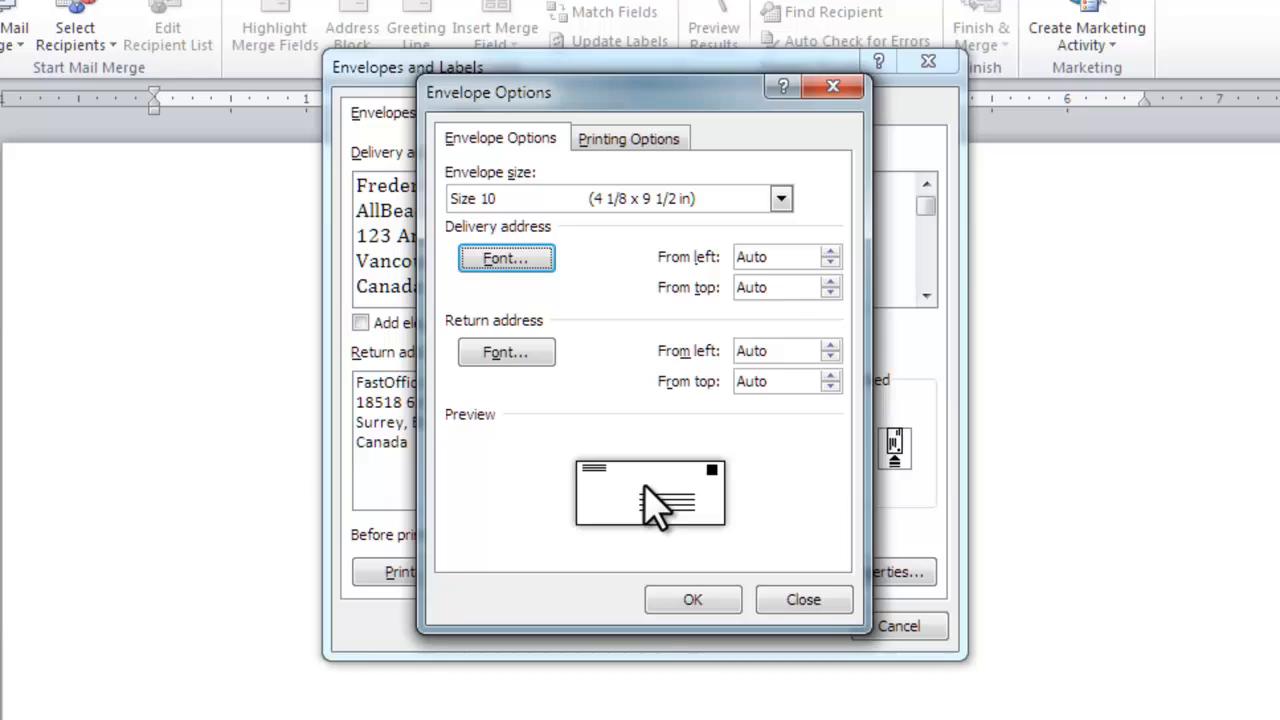
Set envelope printing to feed from the Rear Tray and accept the options
left_click(628, 138)
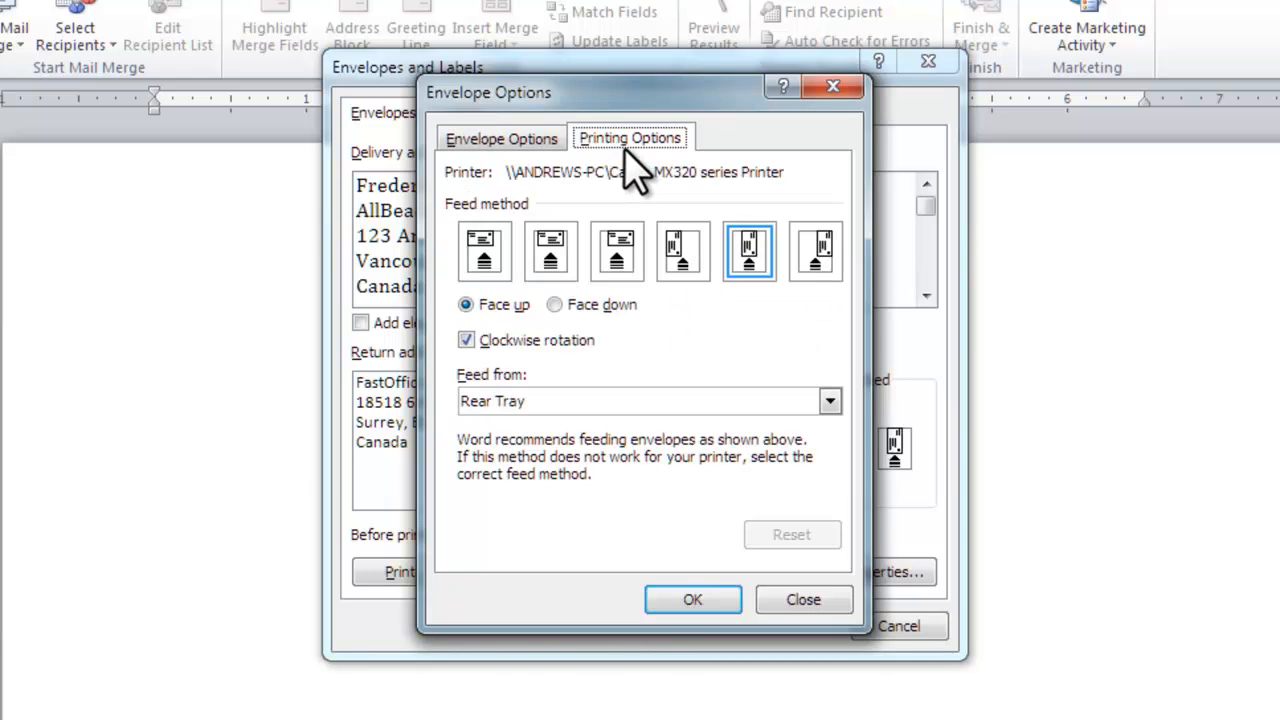
mouse_move(684, 296)
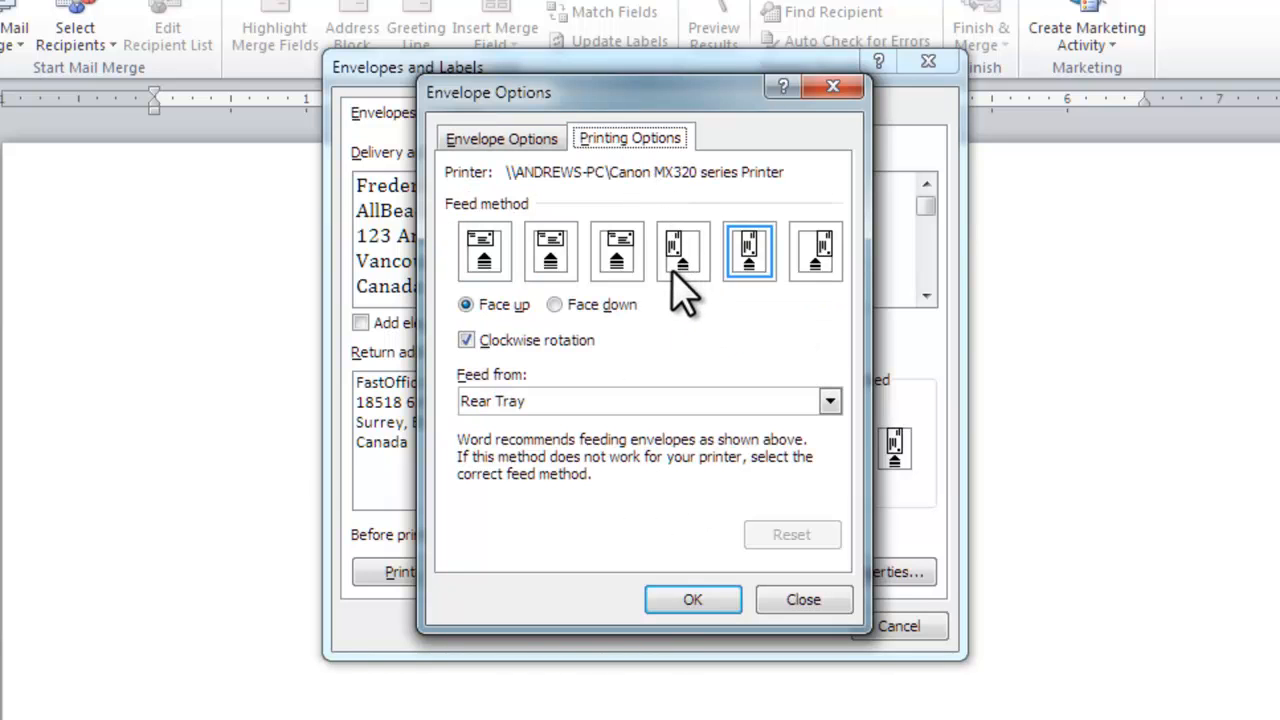
mouse_move(680, 310)
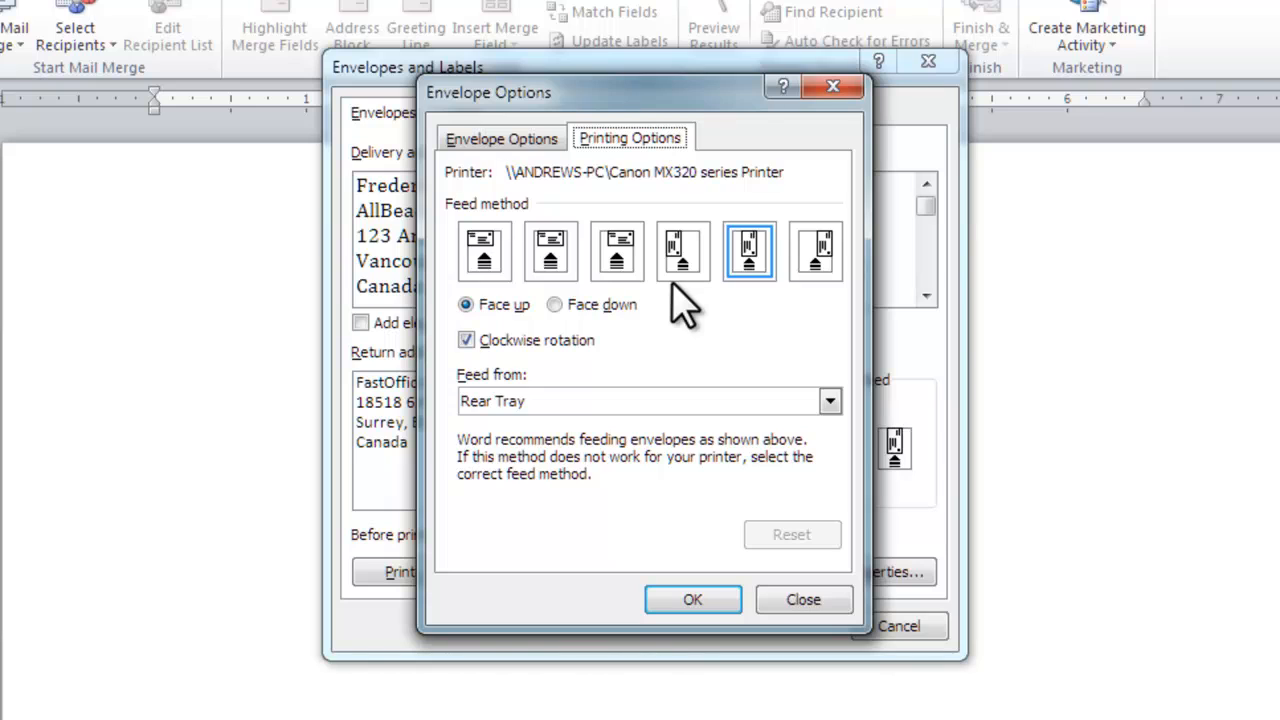
mouse_move(684, 200)
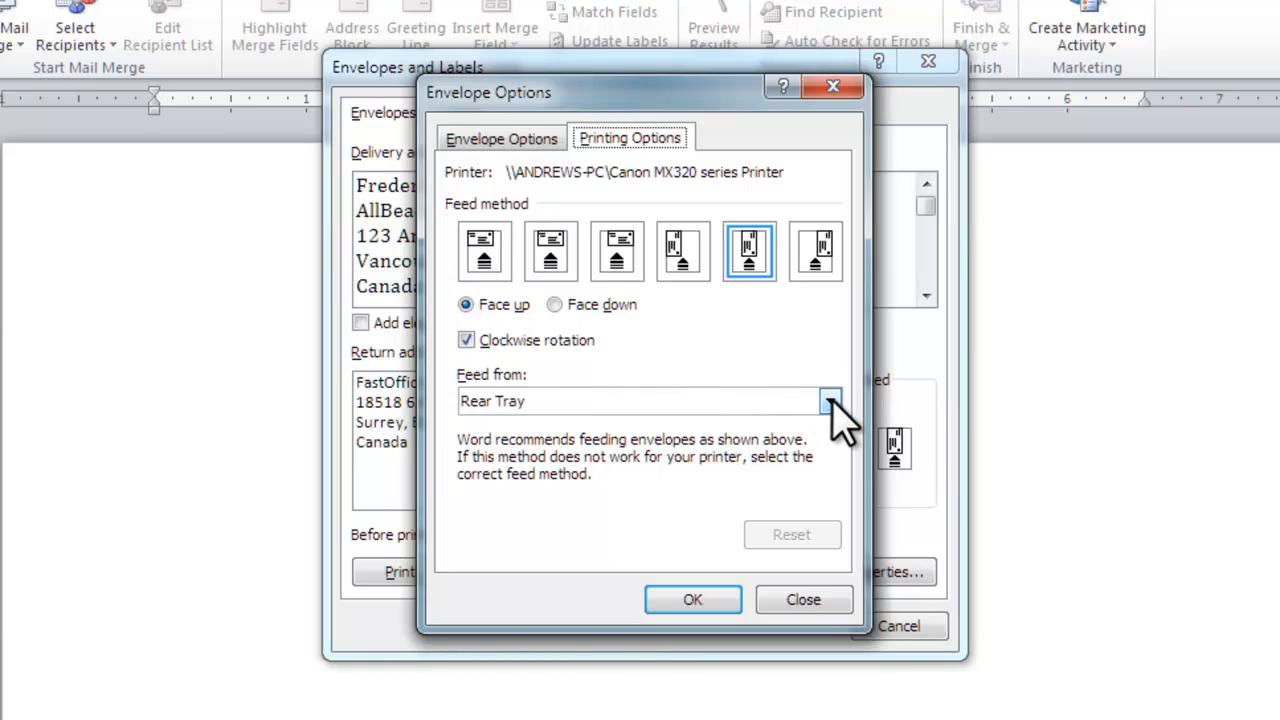
left_click(830, 400)
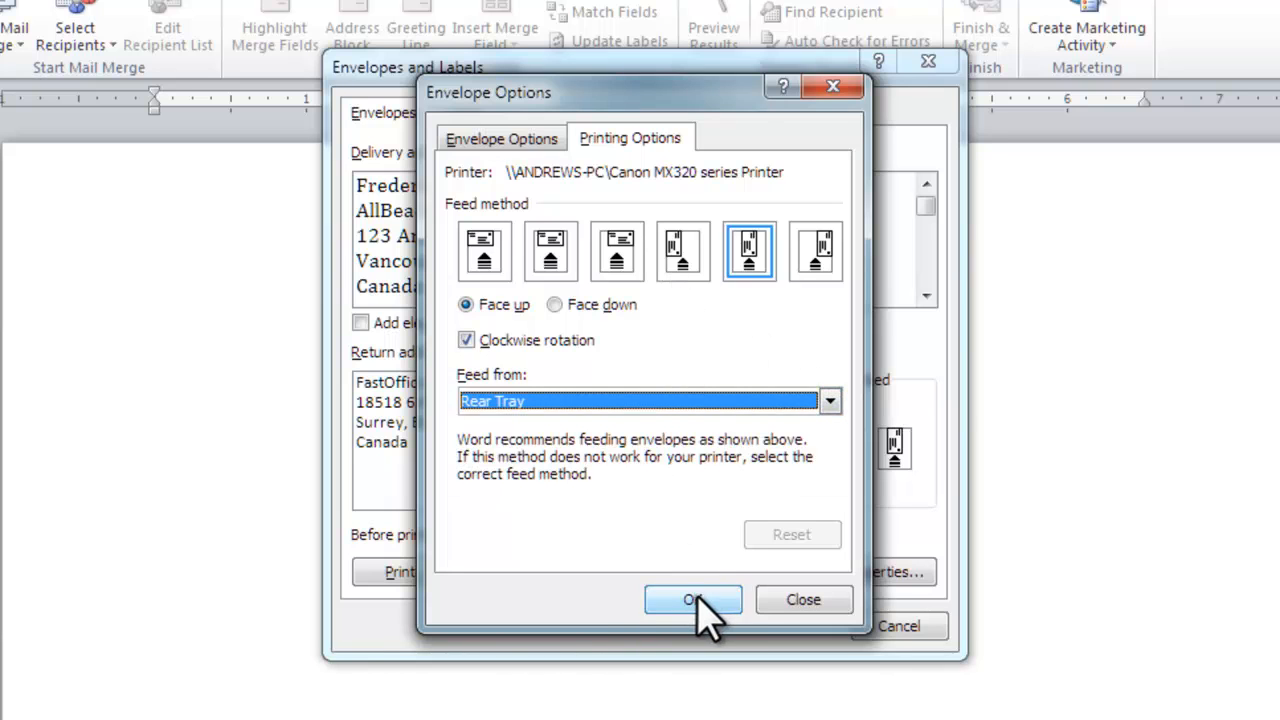
left_click(692, 600)
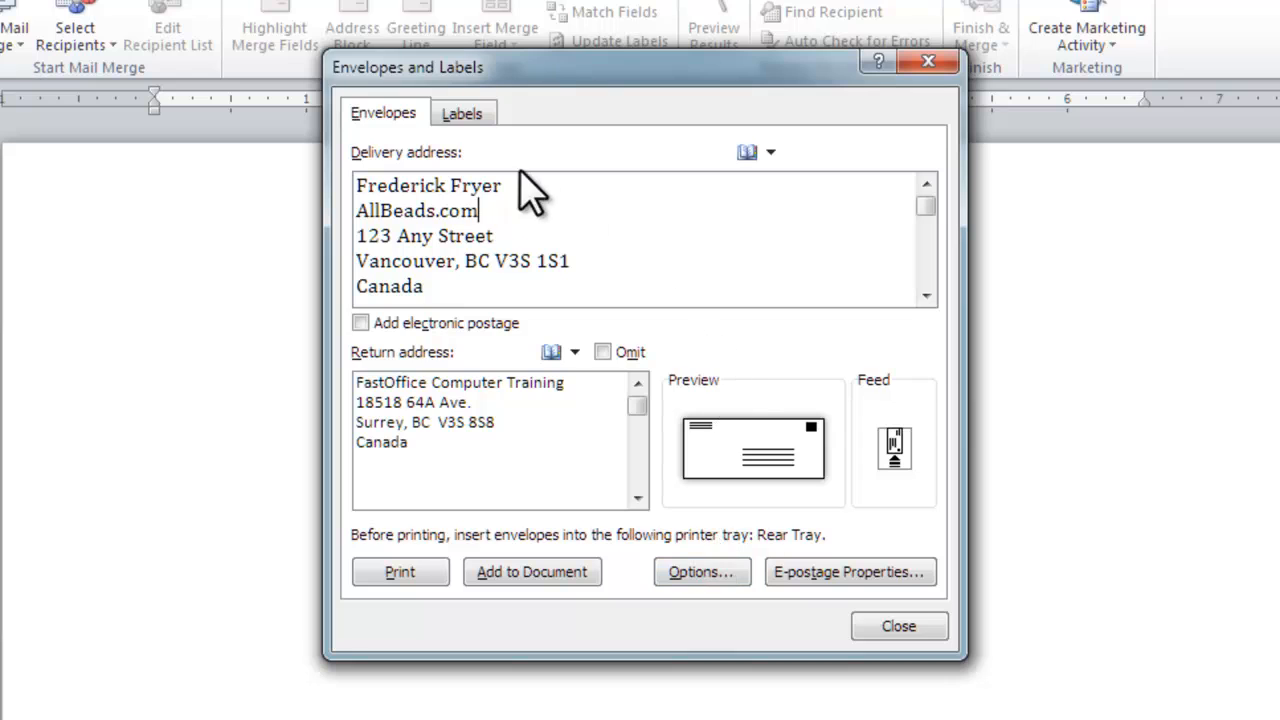
mouse_move(816, 540)
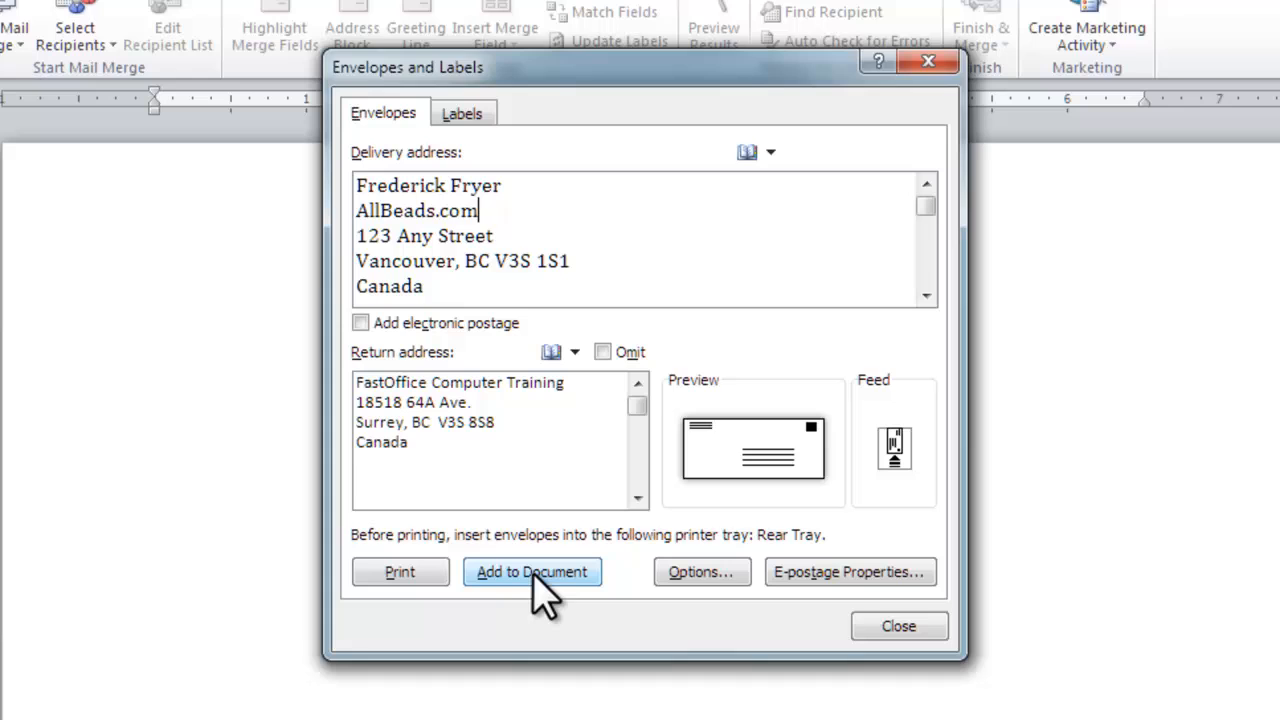
Add the envelope to the document and close Envelopes and Labels
left_click(532, 572)
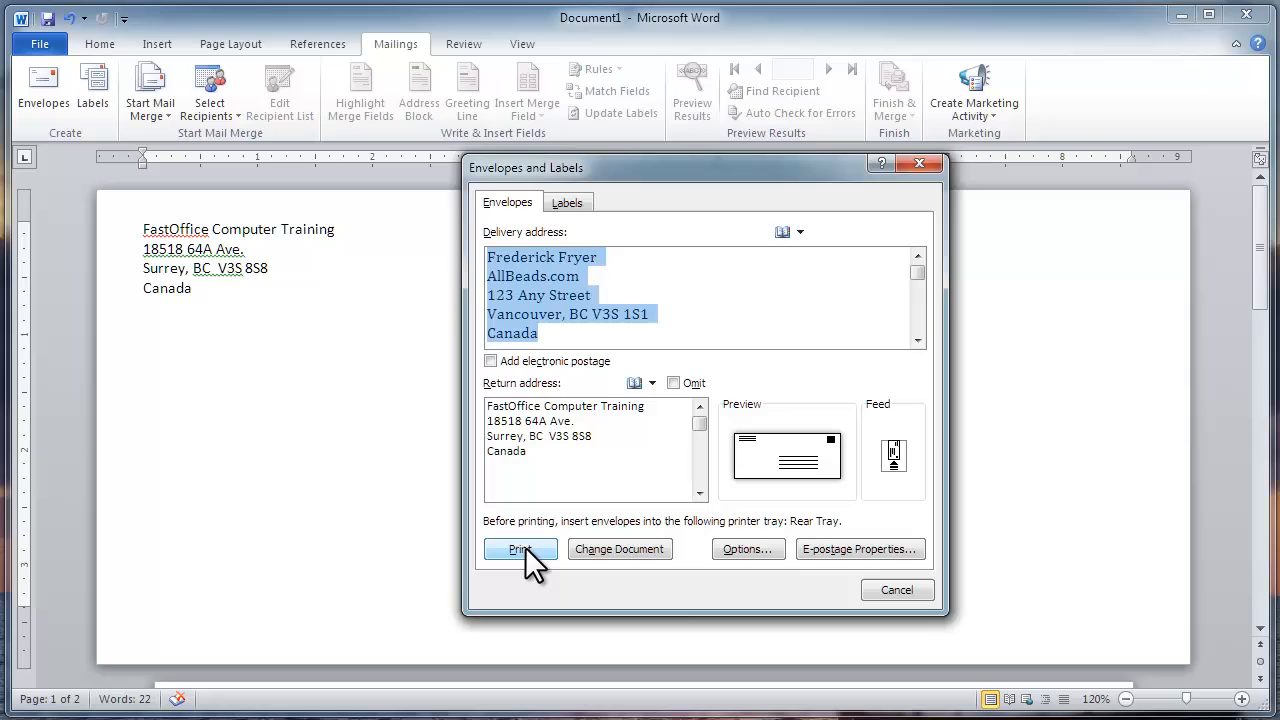
mouse_move(548, 520)
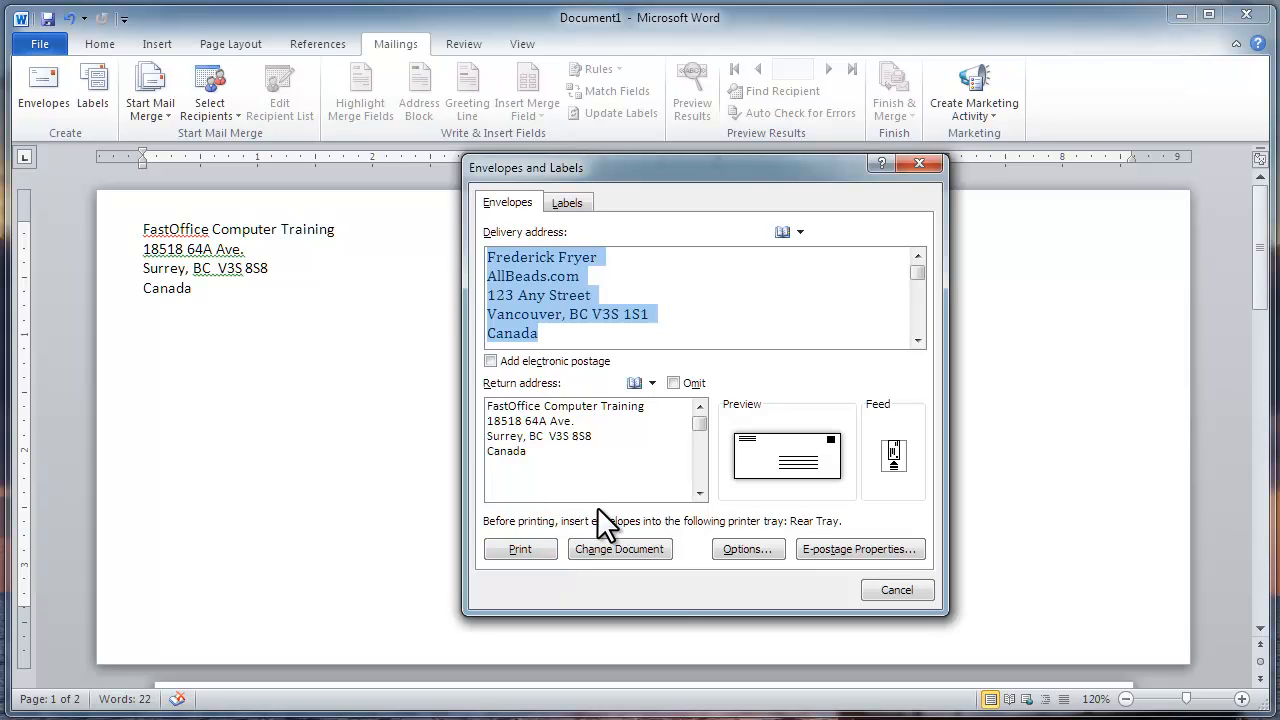
mouse_move(896, 588)
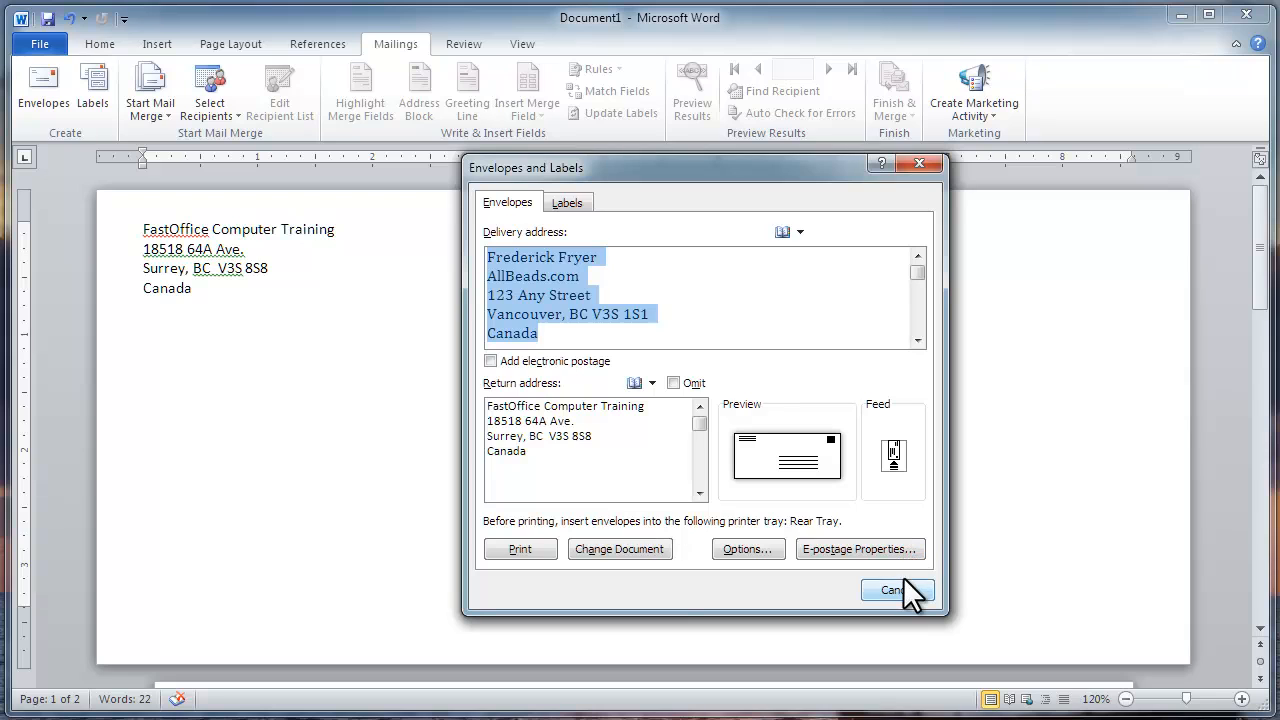
left_click(888, 590)
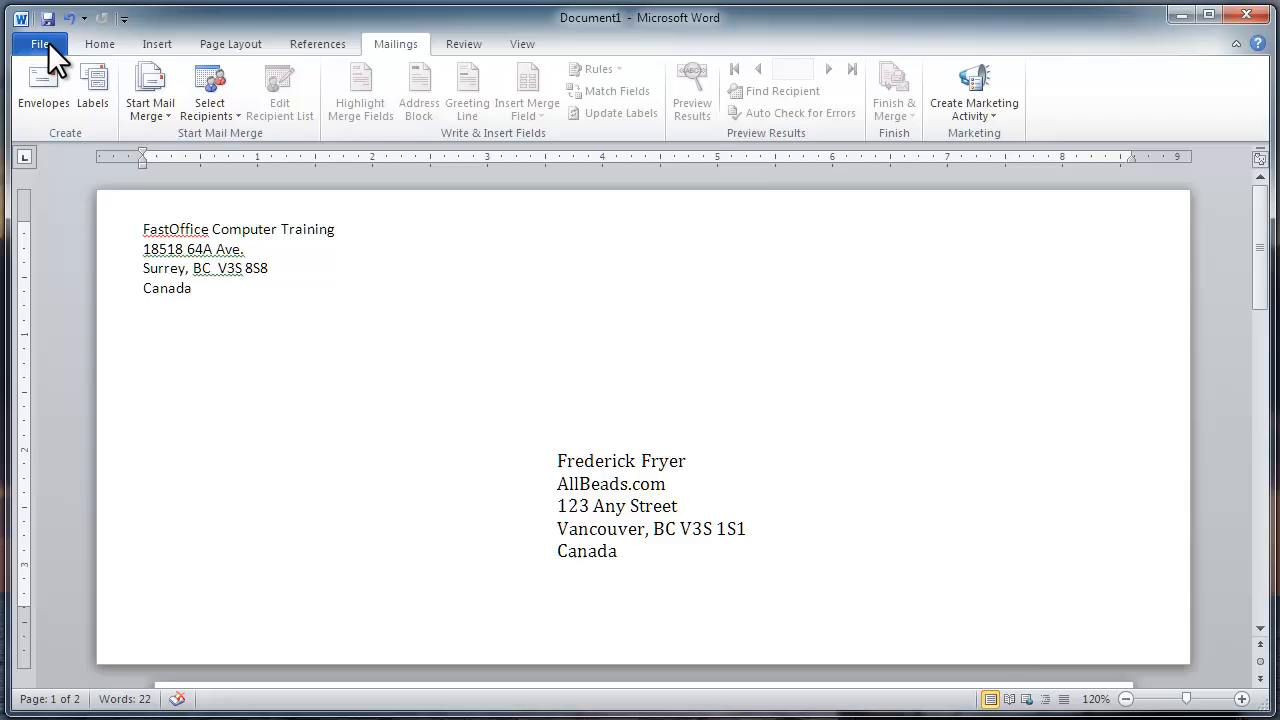
Create a new document from the Weathered Book envelope template via File > New
left_click(40, 44)
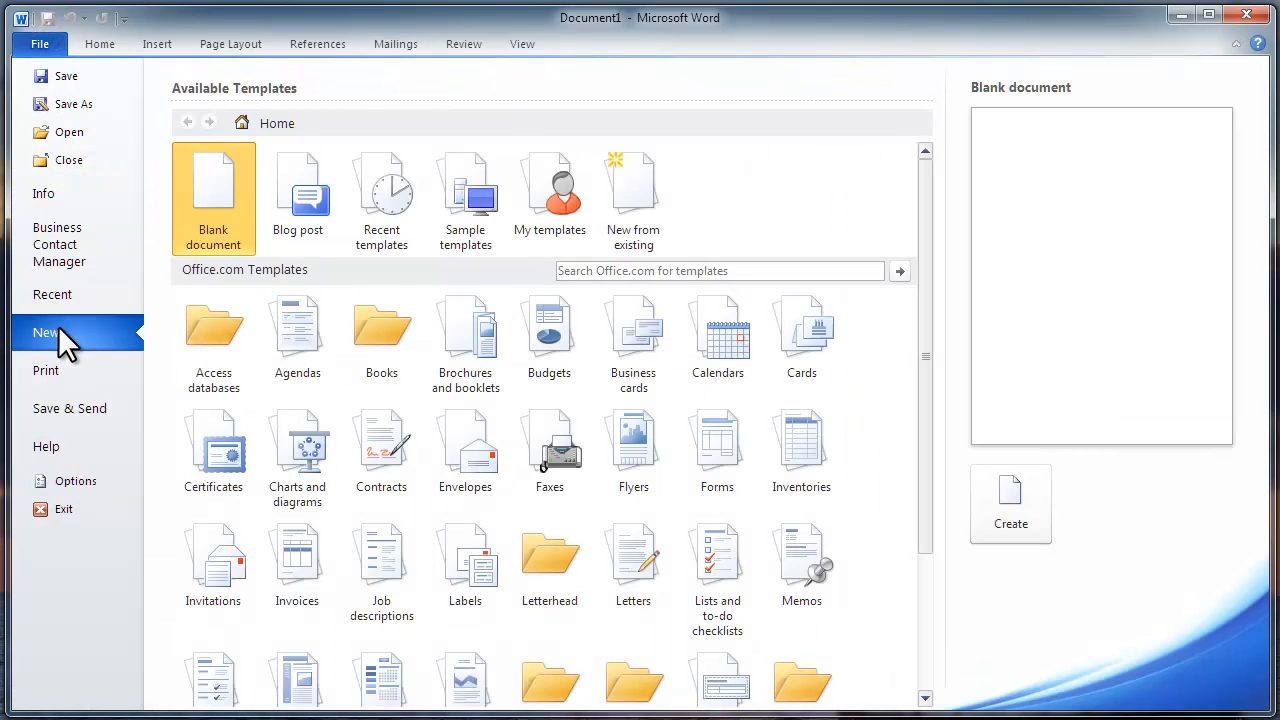
mouse_move(276, 290)
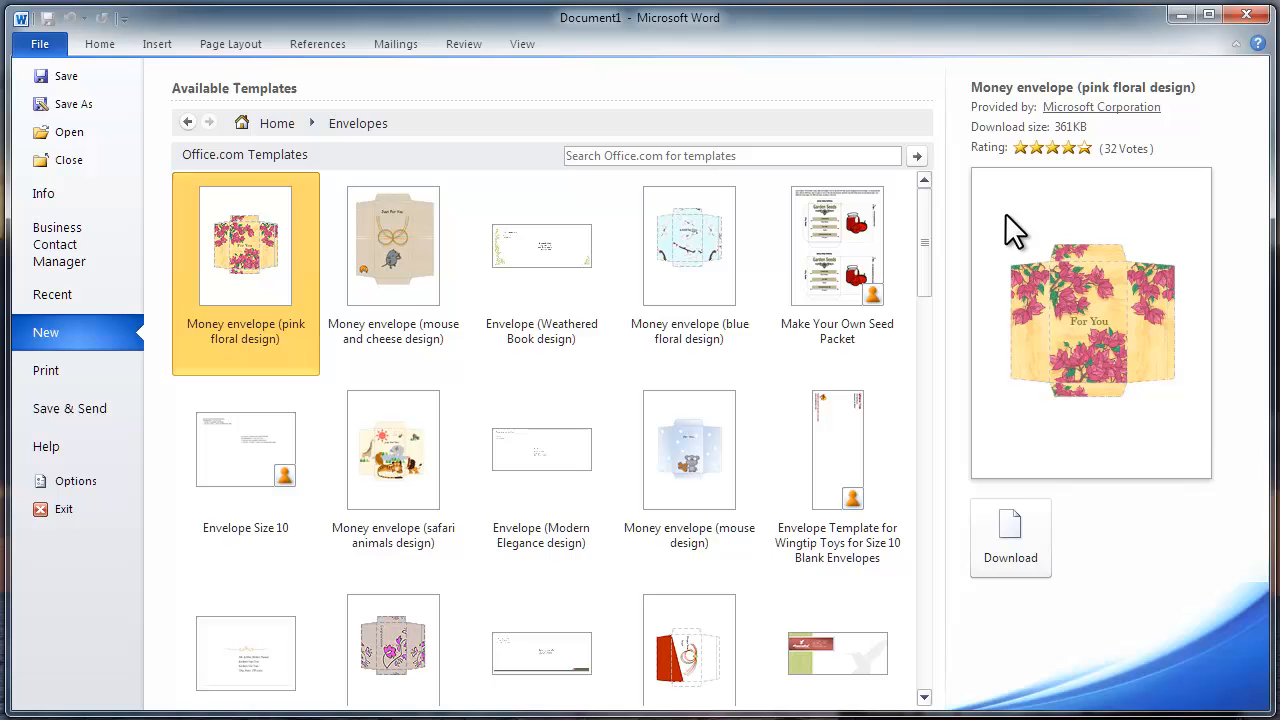
scroll("down", 3)
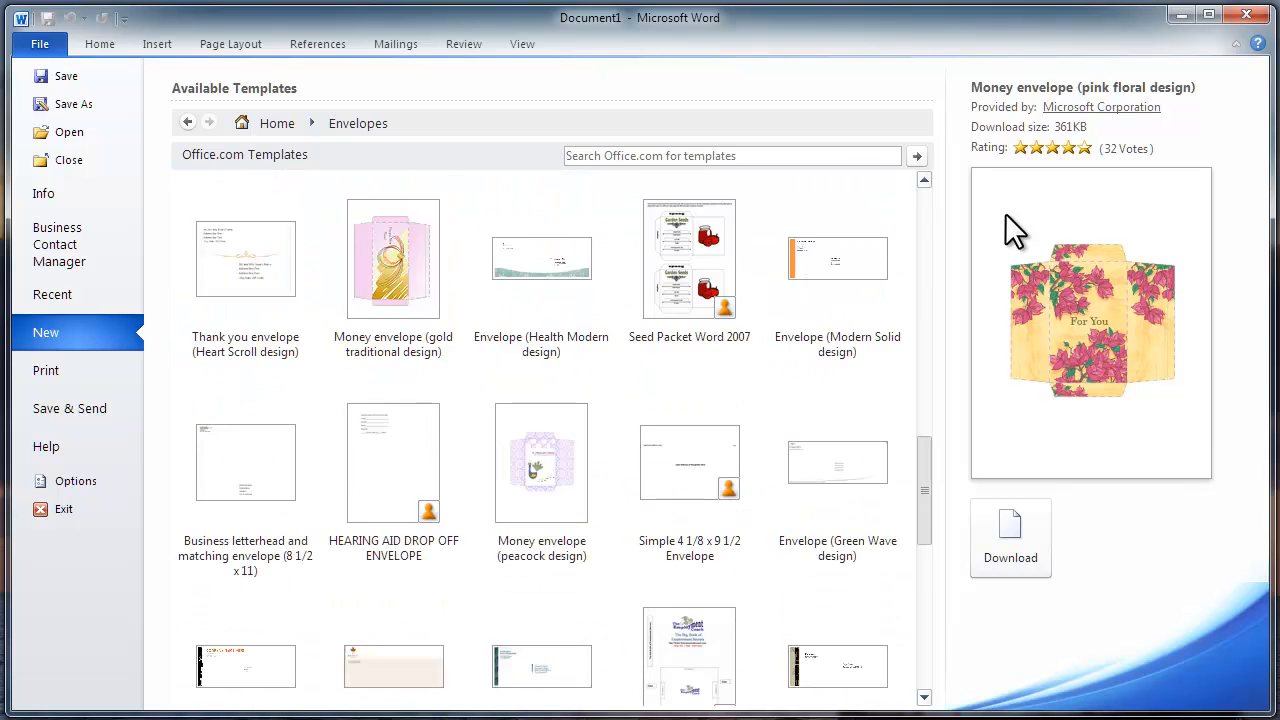
scroll("down", 3)
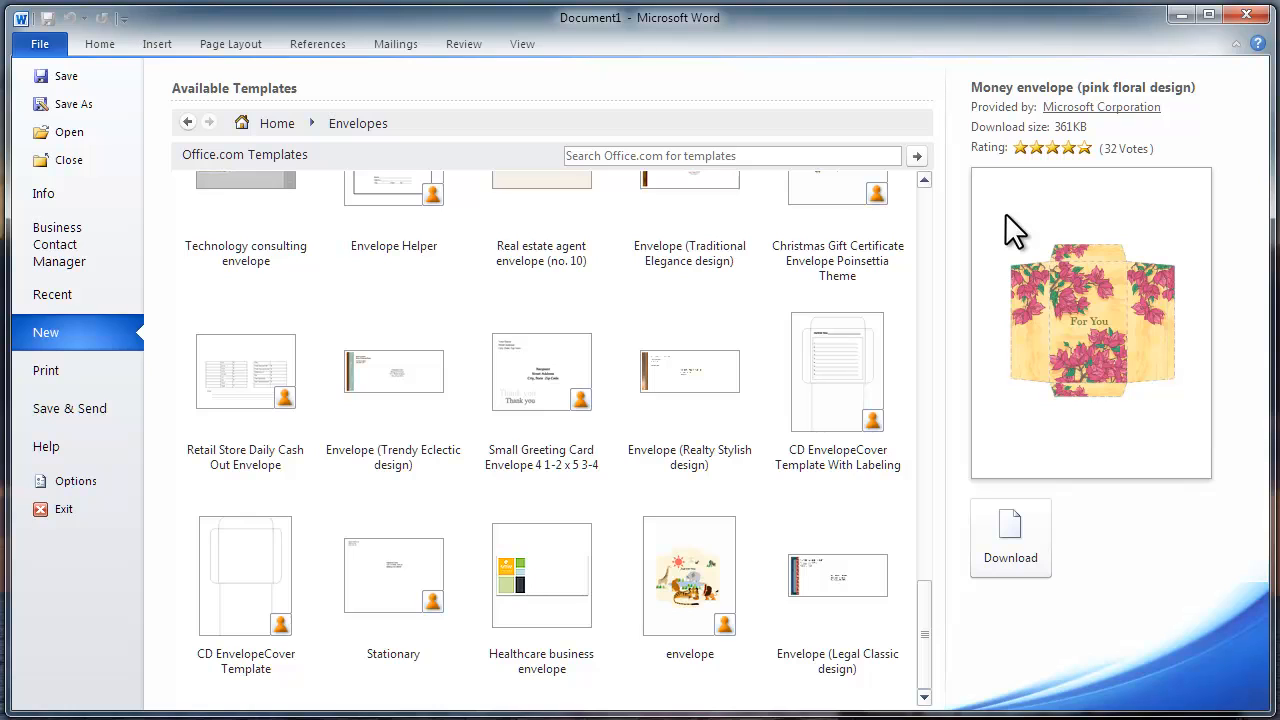
left_click(688, 576)
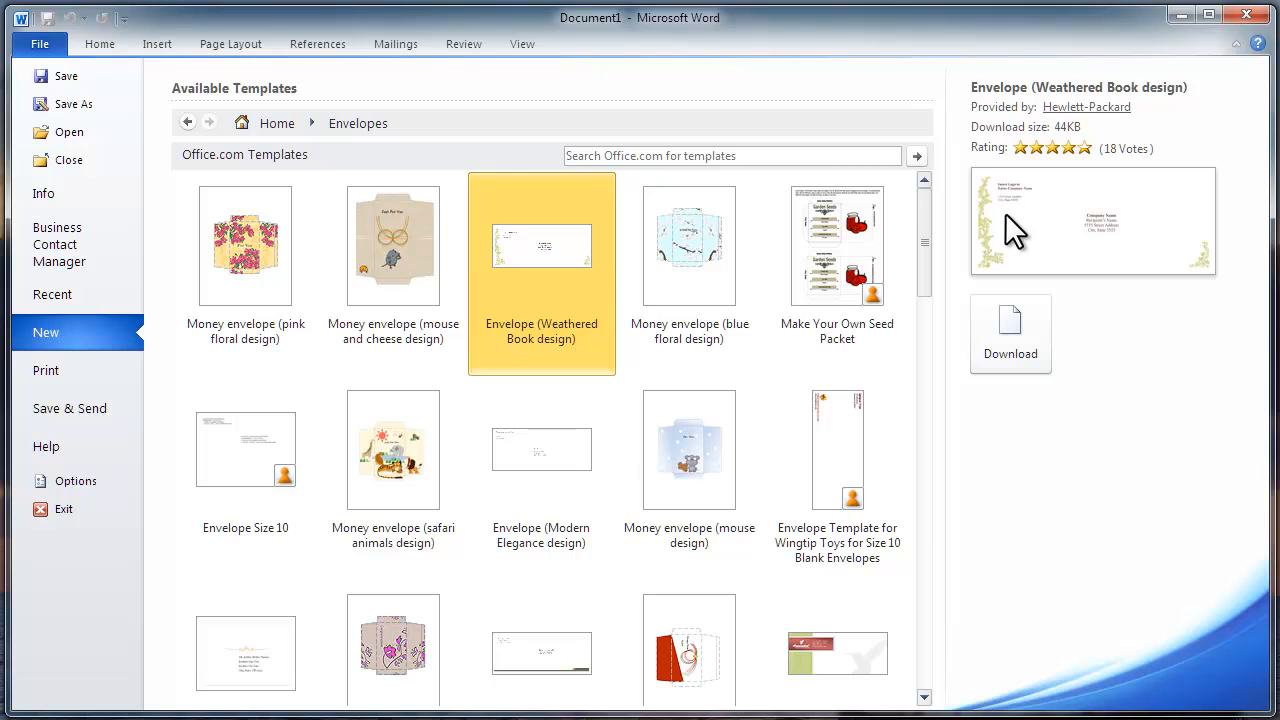
left_click(1010, 330)
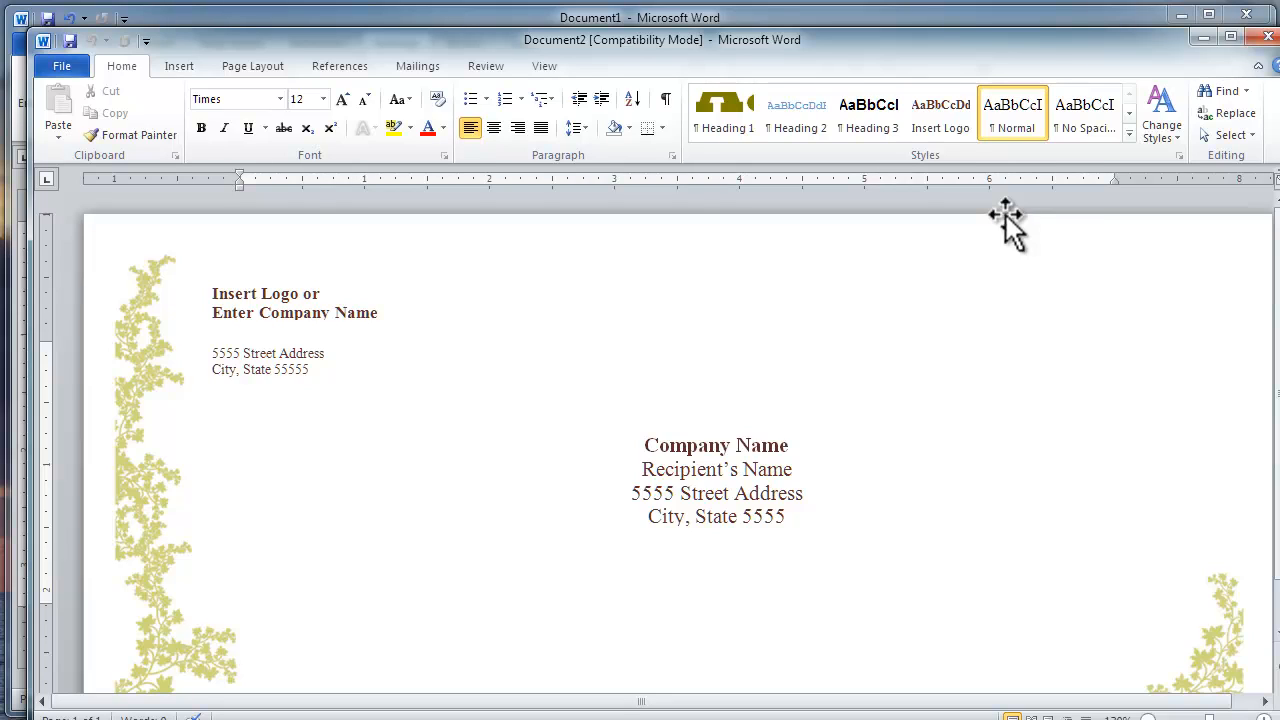
Replace the template's placeholder return and recipient addresses, then preview the envelope in Print
left_click(240, 352)
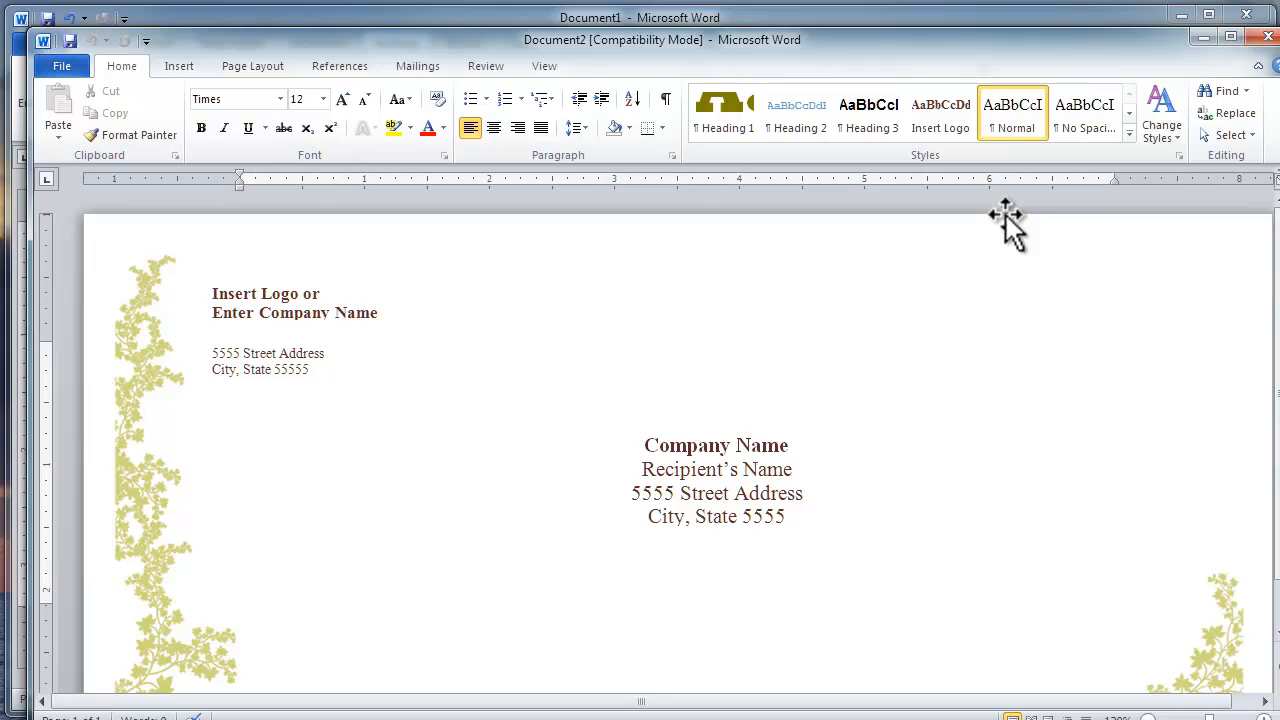
mouse_move(1008, 218)
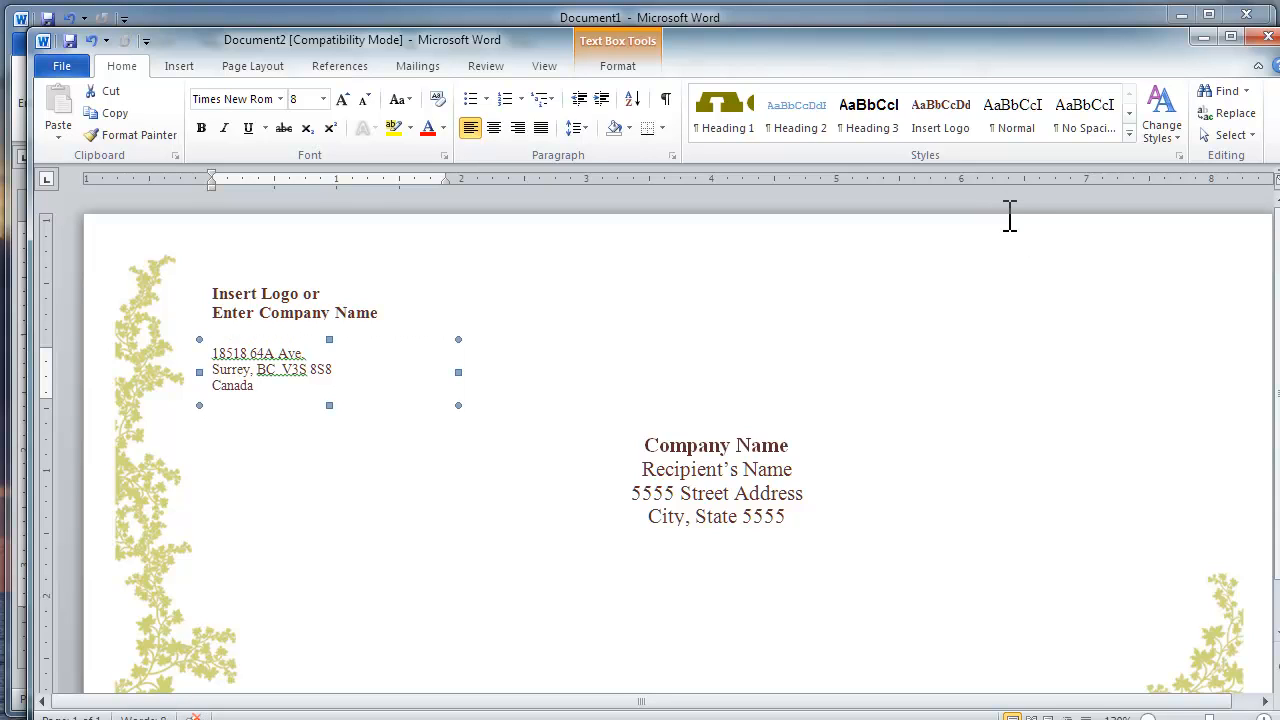
double_click(716, 444)
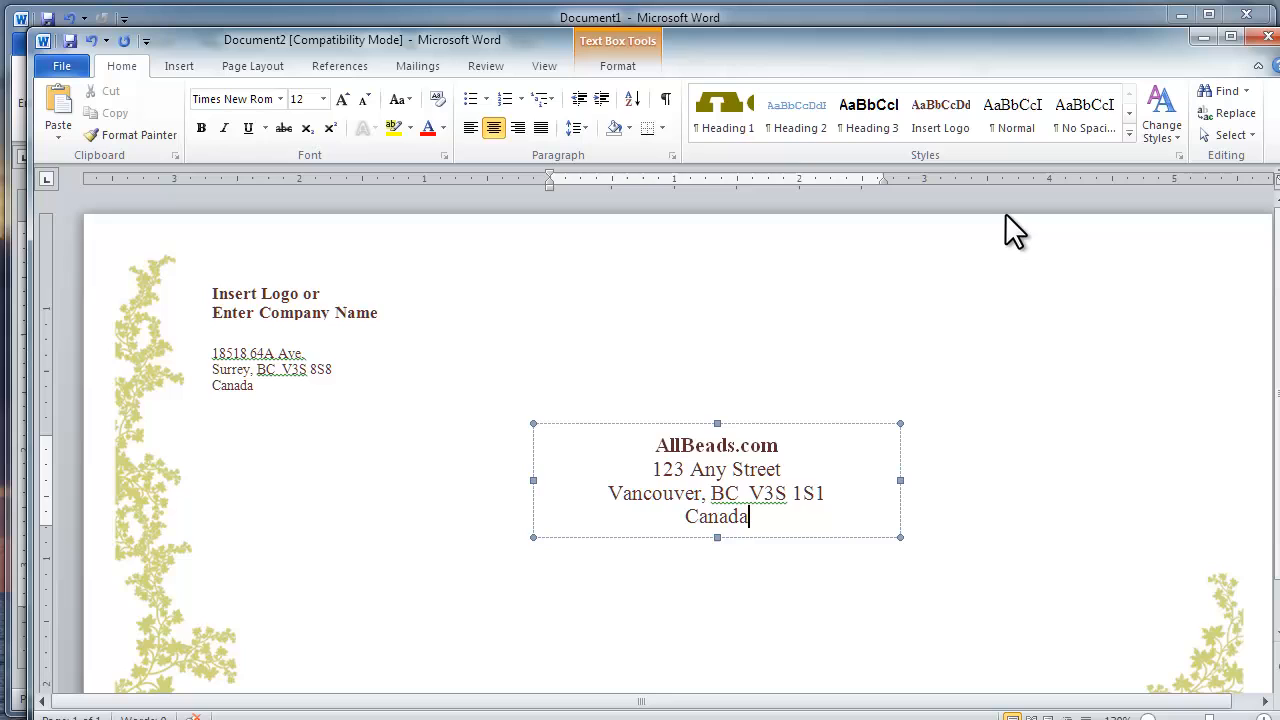
left_click(60, 66)
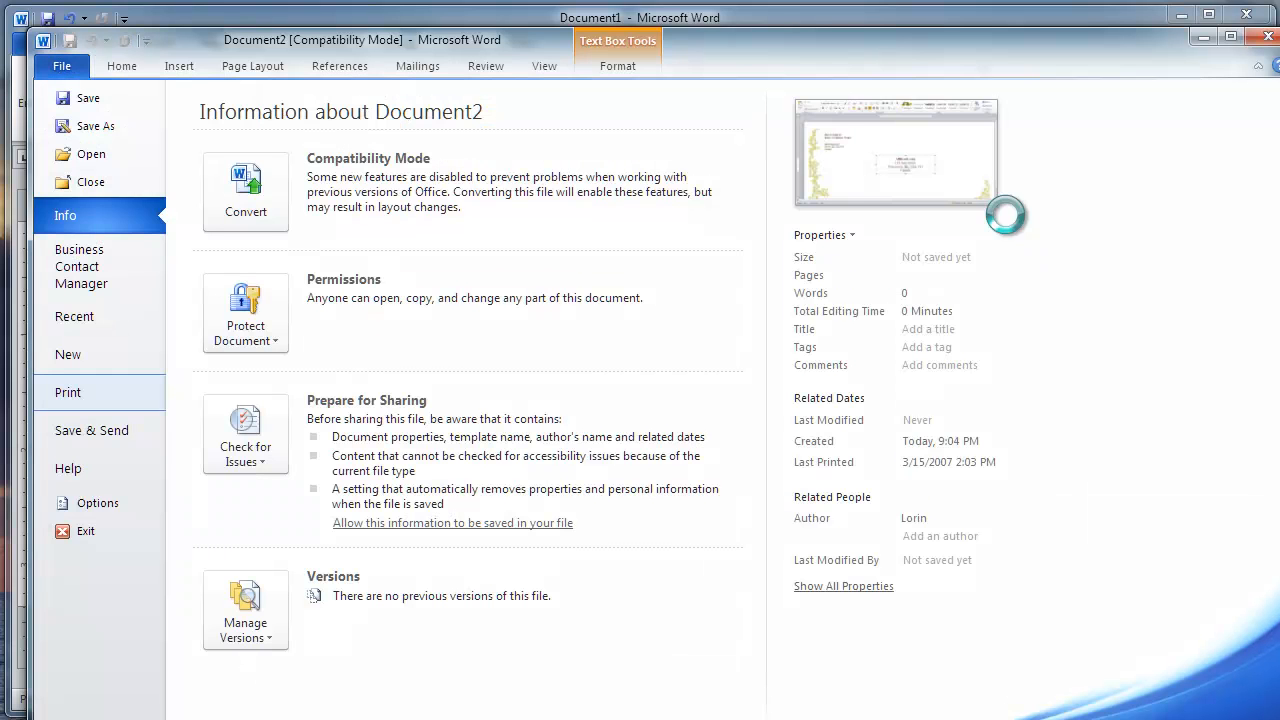
left_click(68, 392)
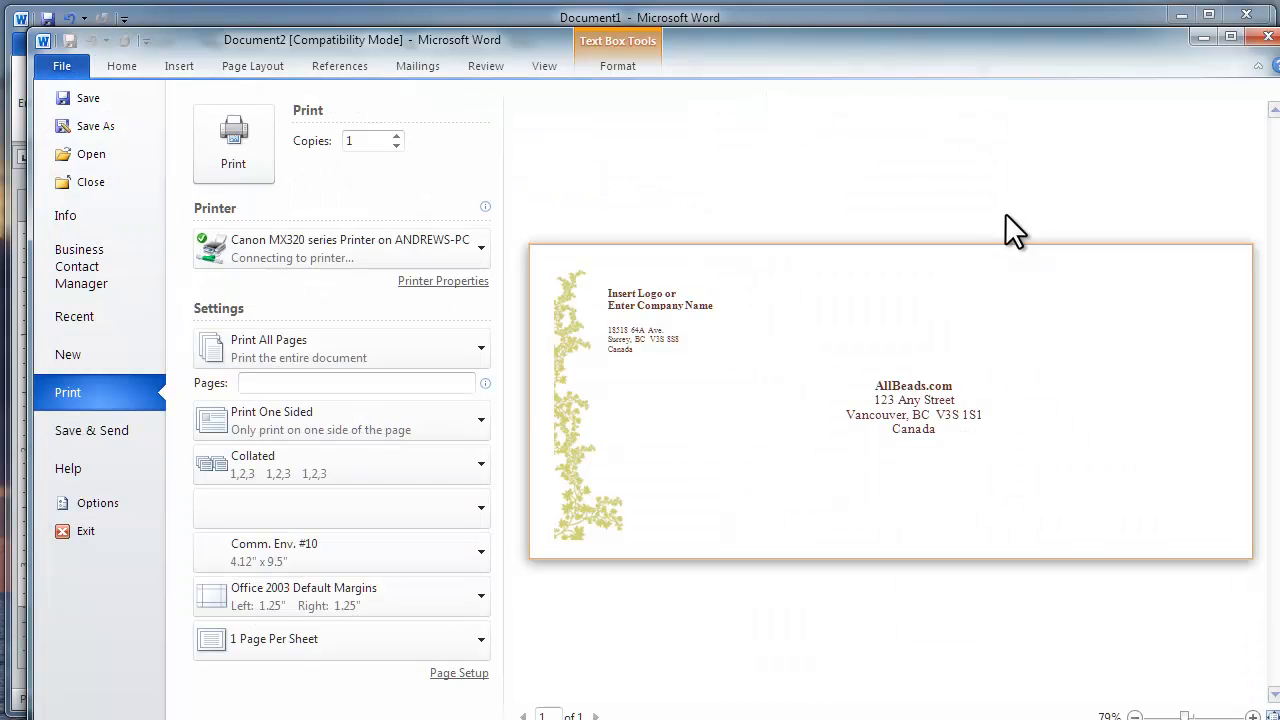